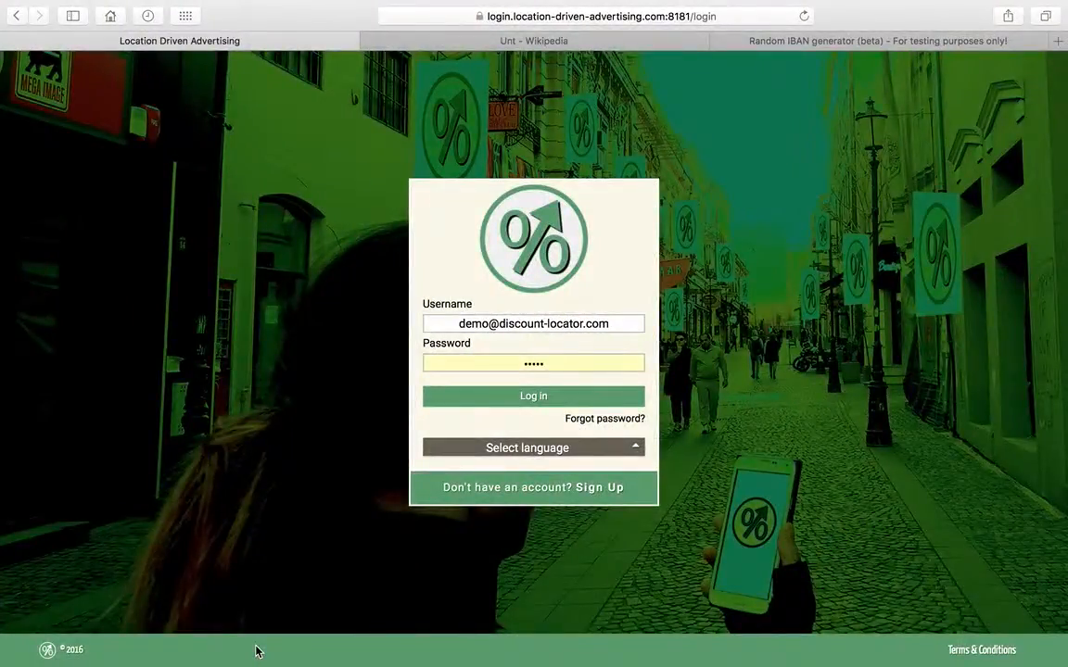
{"action": "mouse_move", "coordinate": [533, 396]}
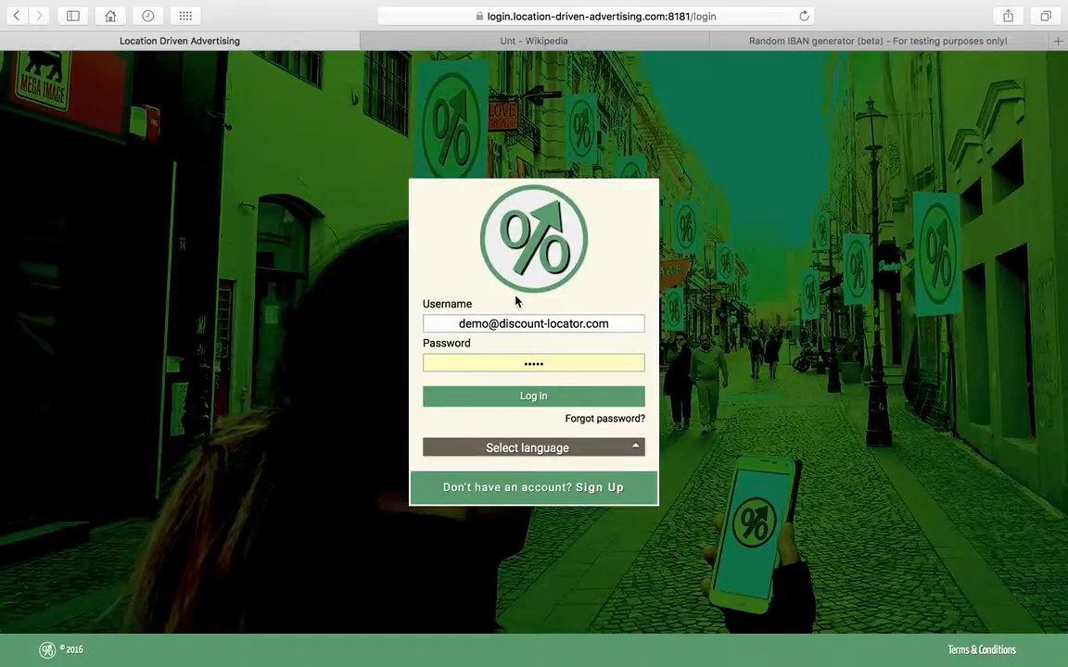
{"action": "mouse_move", "coordinate": [513, 280]}
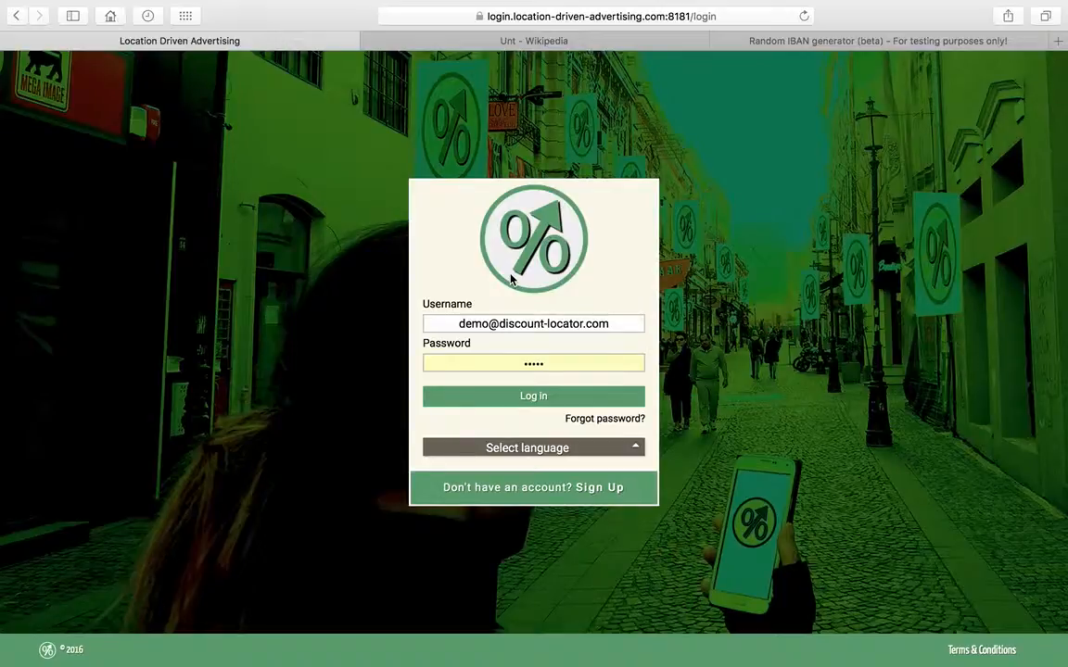
{"action": "mouse_move", "coordinate": [560, 272]}
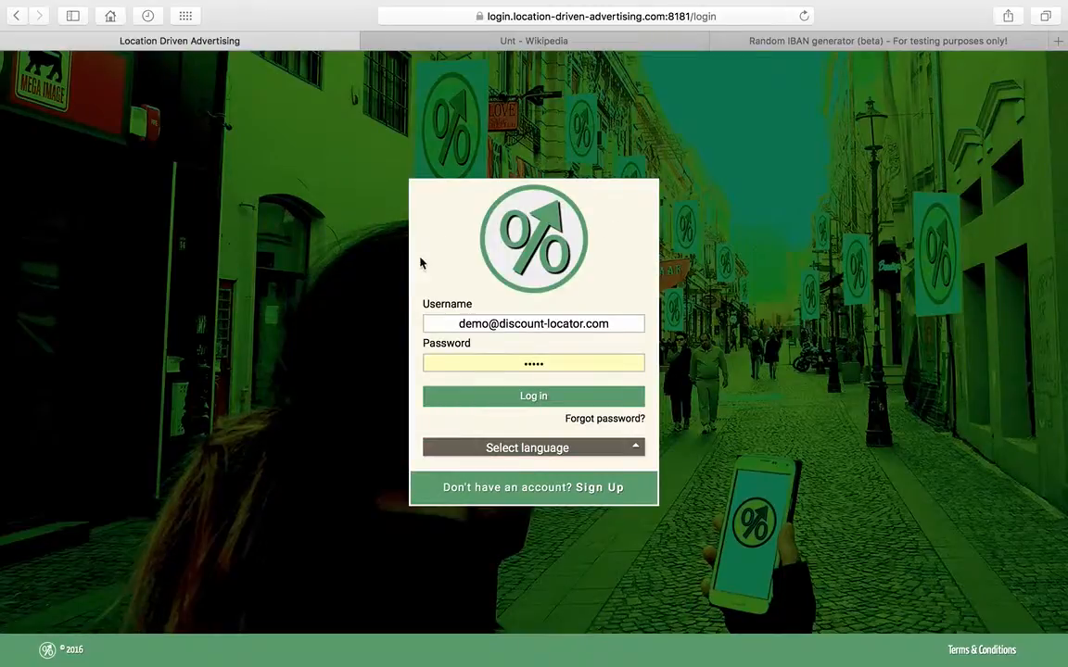
{"action": "mouse_move", "coordinate": [661, 356]}
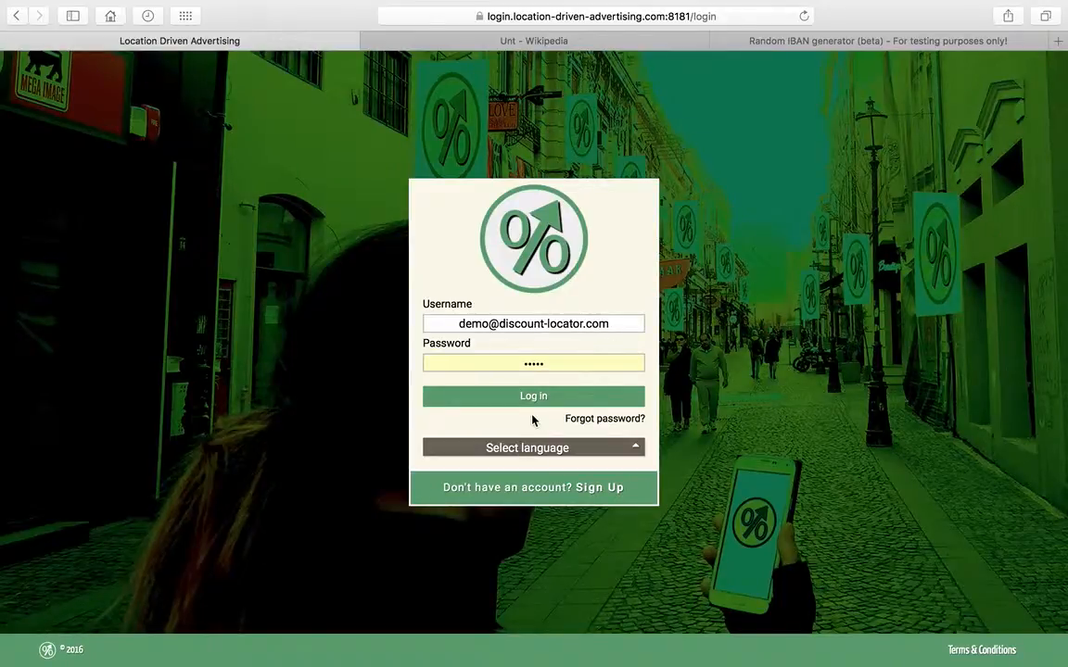
Choose English from the login page's Select language dropdown.
{"action": "left_click", "coordinate": [533, 448]}
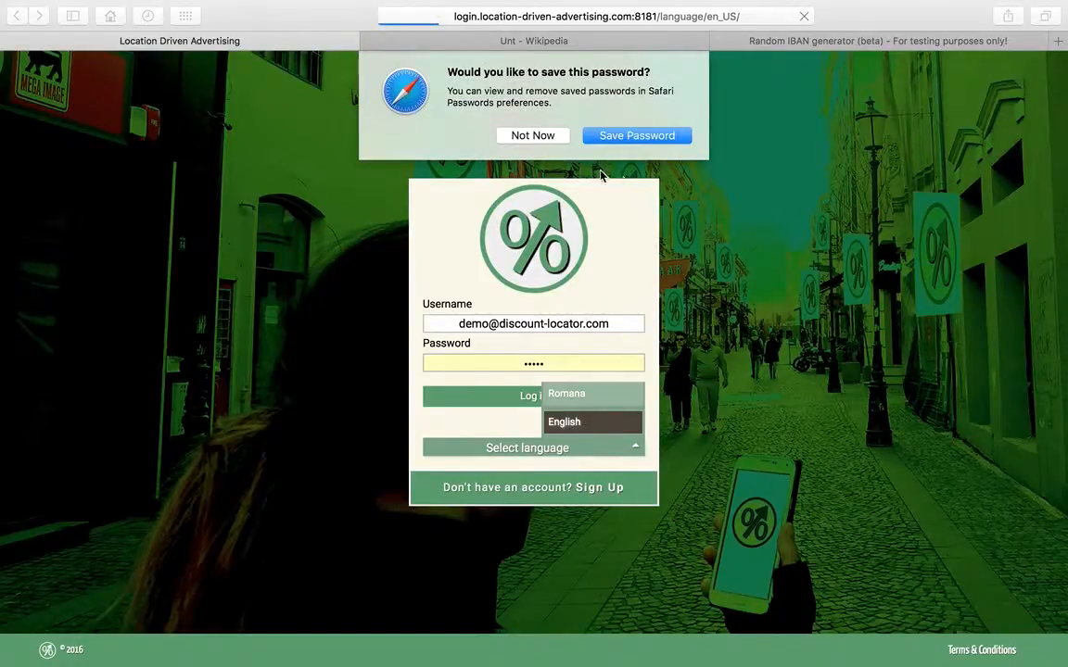
{"action": "left_click", "coordinate": [532, 135]}
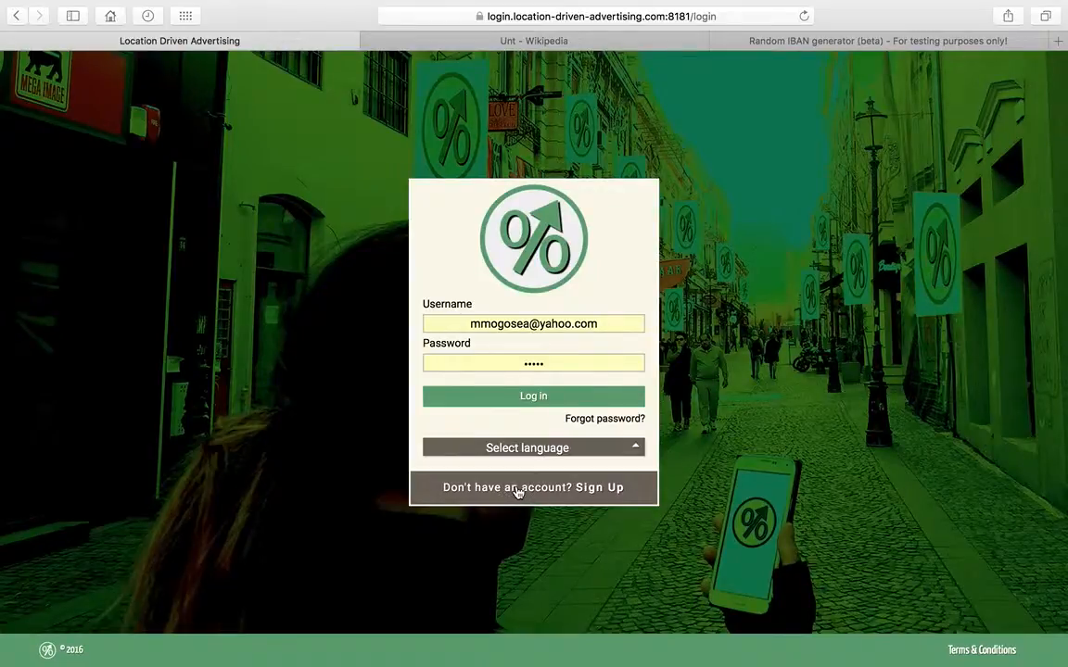
Start sign-up and enter title Mr., first name Mike and last name Demo.
{"action": "left_click", "coordinate": [533, 486]}
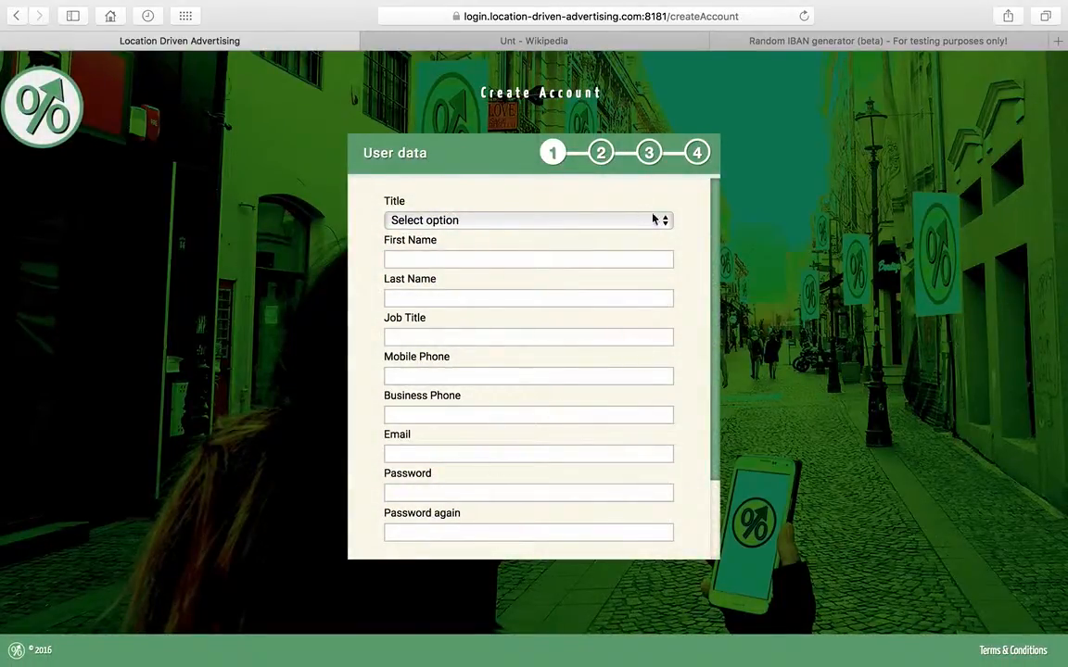
{"action": "left_click", "coordinate": [528, 220]}
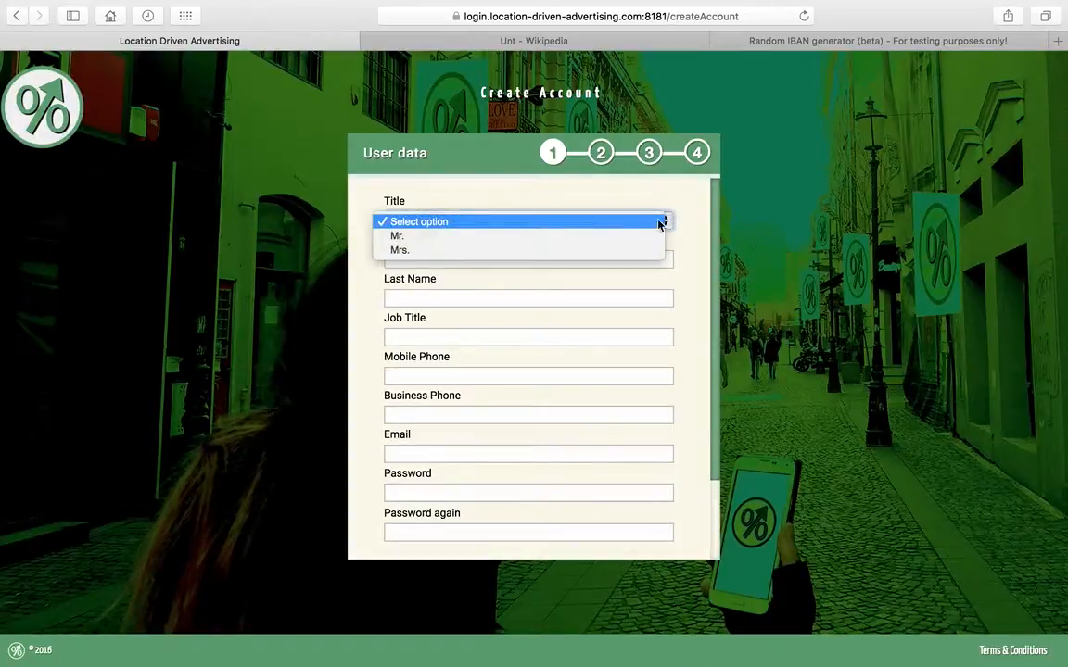
{"action": "left_click", "coordinate": [396, 235]}
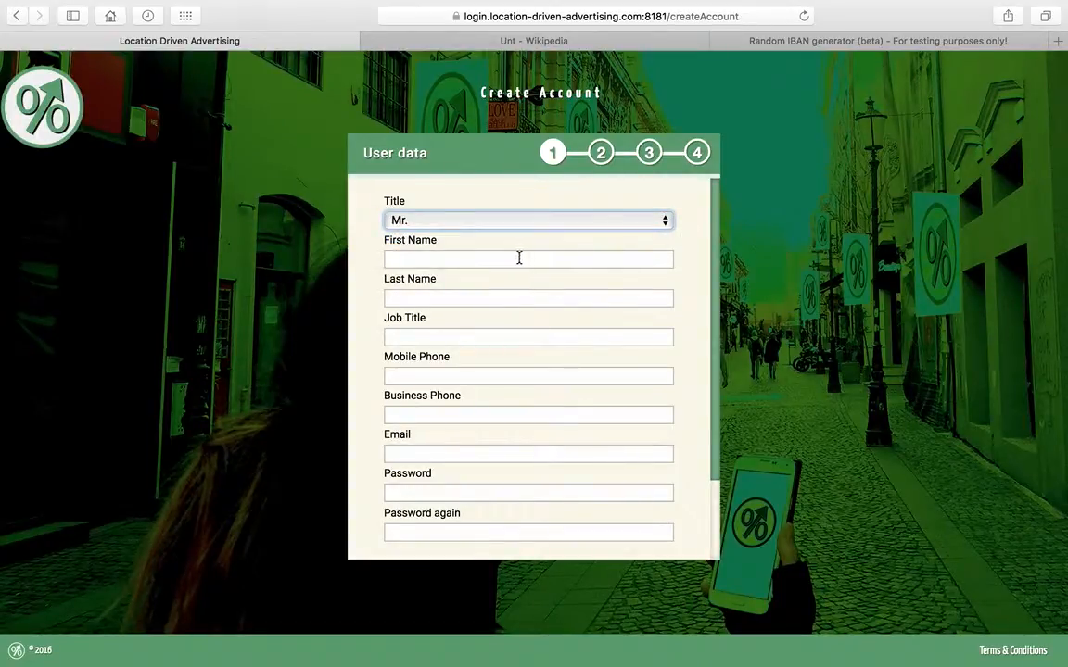
{"action": "type", "text": "M"}
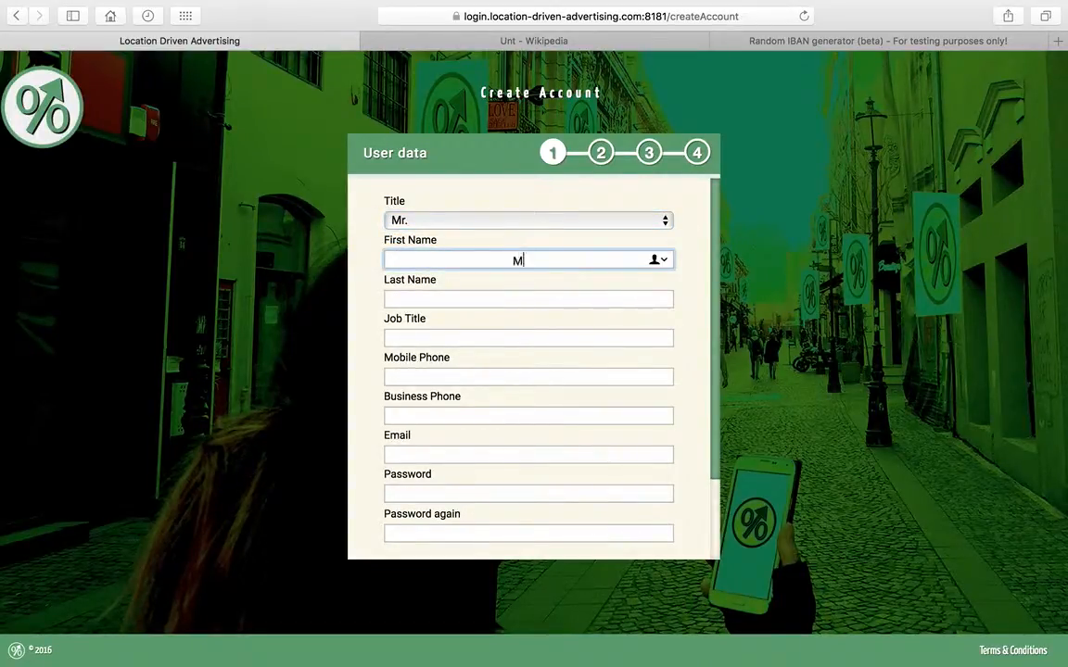
{"action": "type", "text": "ike"}
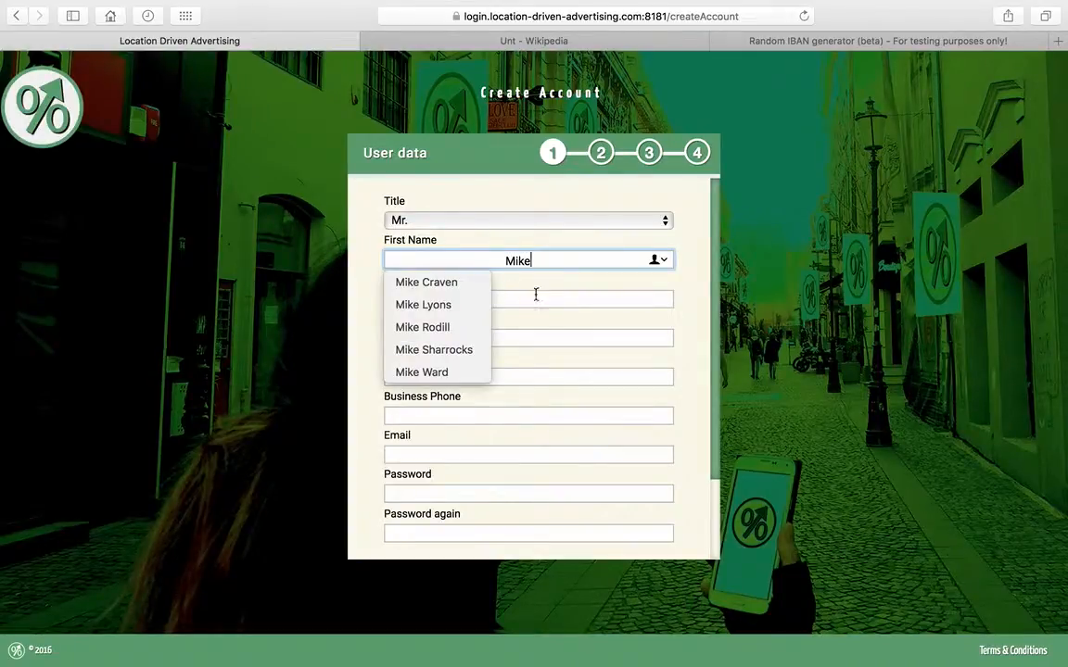
{"action": "left_click", "coordinate": [529, 298]}
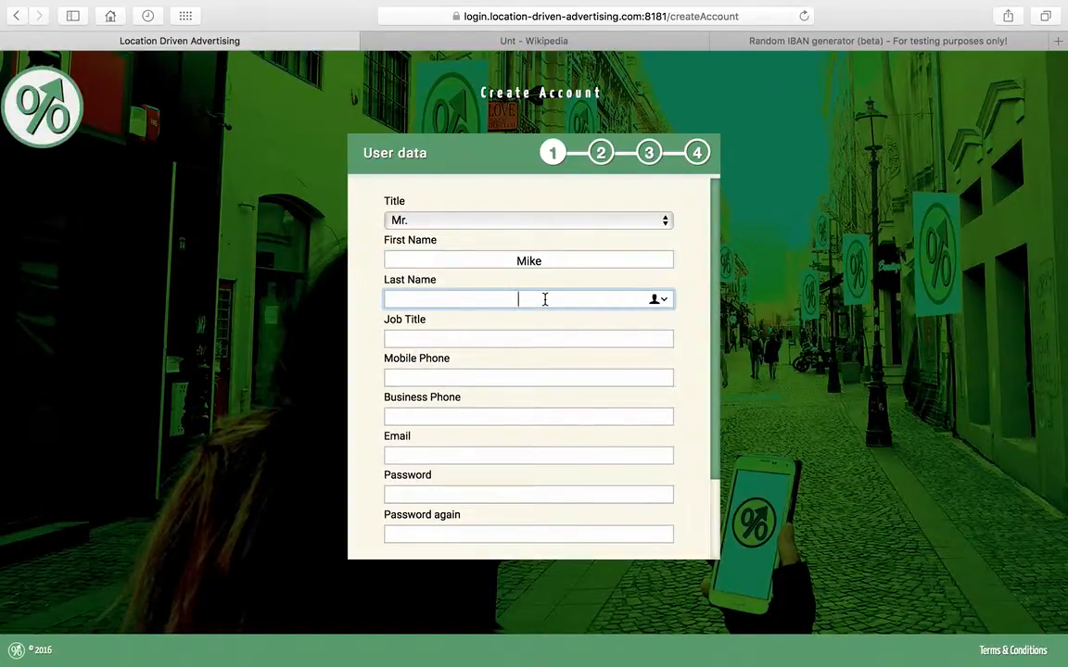
{"action": "type", "text": "De"}
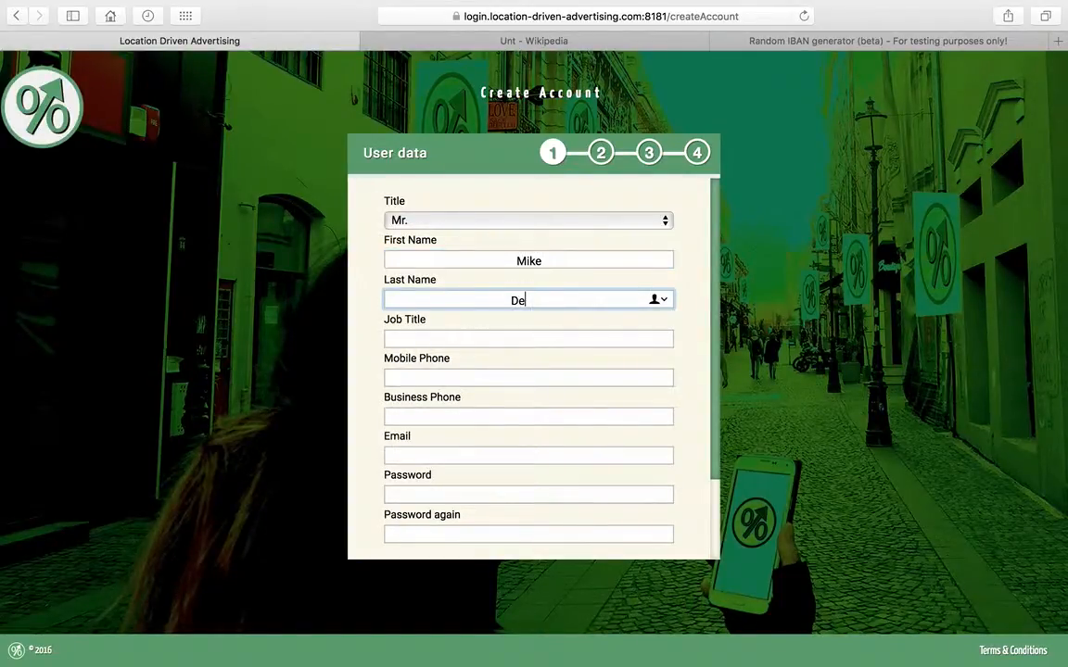
{"action": "type", "text": "mo"}
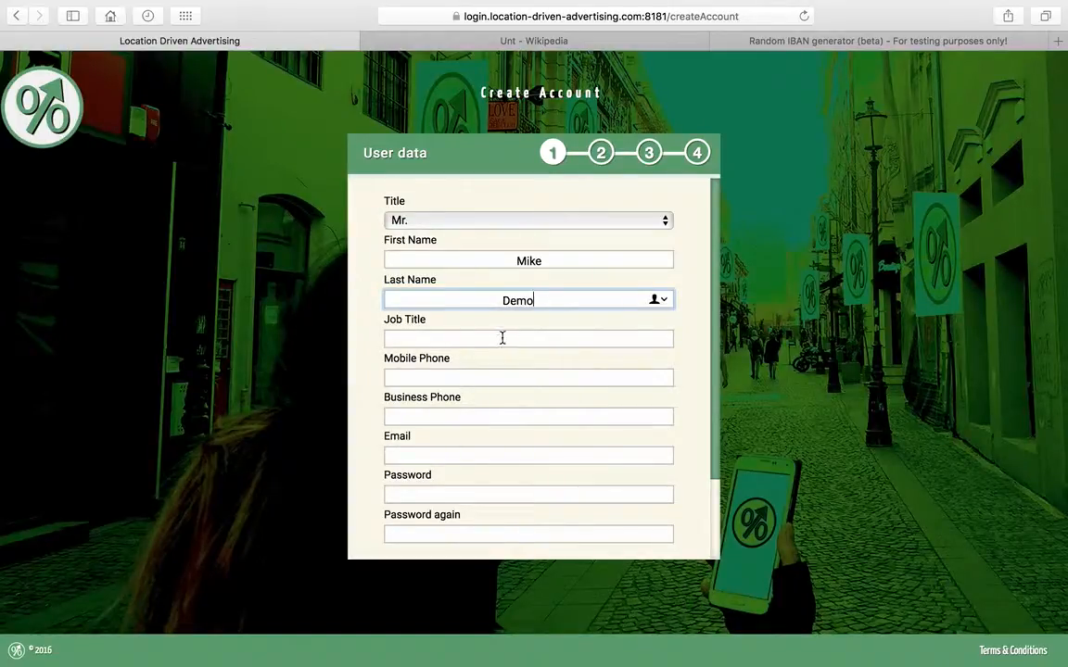
Enter job title Advertiser, the mobile and business phone numbers, and the email.
{"action": "left_click", "coordinate": [529, 338]}
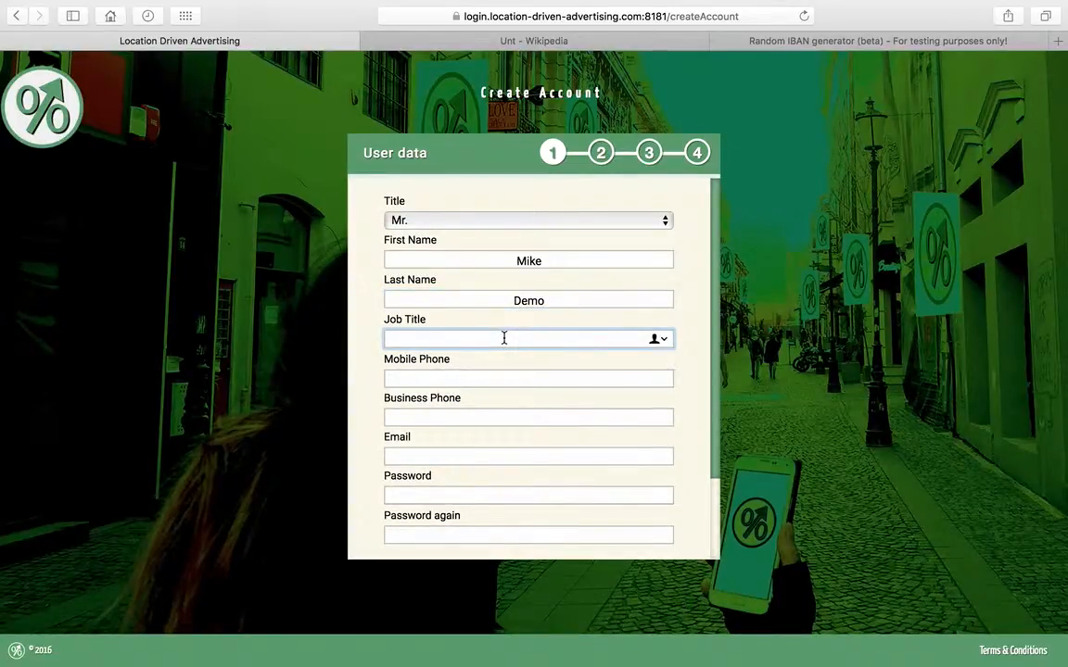
{"action": "type", "text": "Ad"}
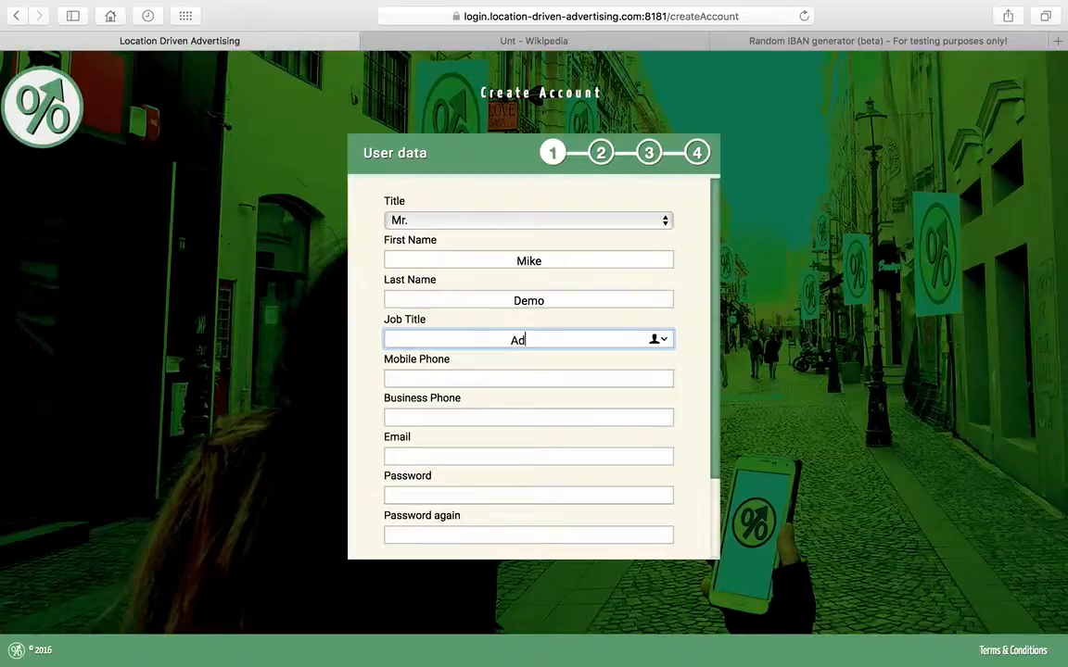
{"action": "type", "text": "Advertiser"}
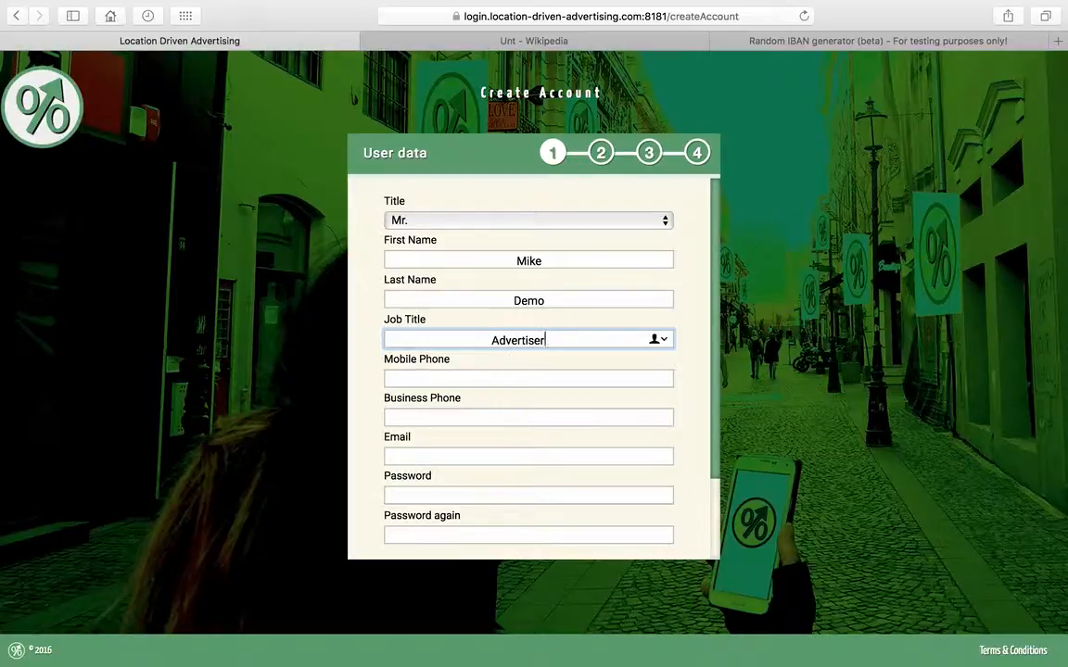
{"action": "left_click", "coordinate": [529, 378]}
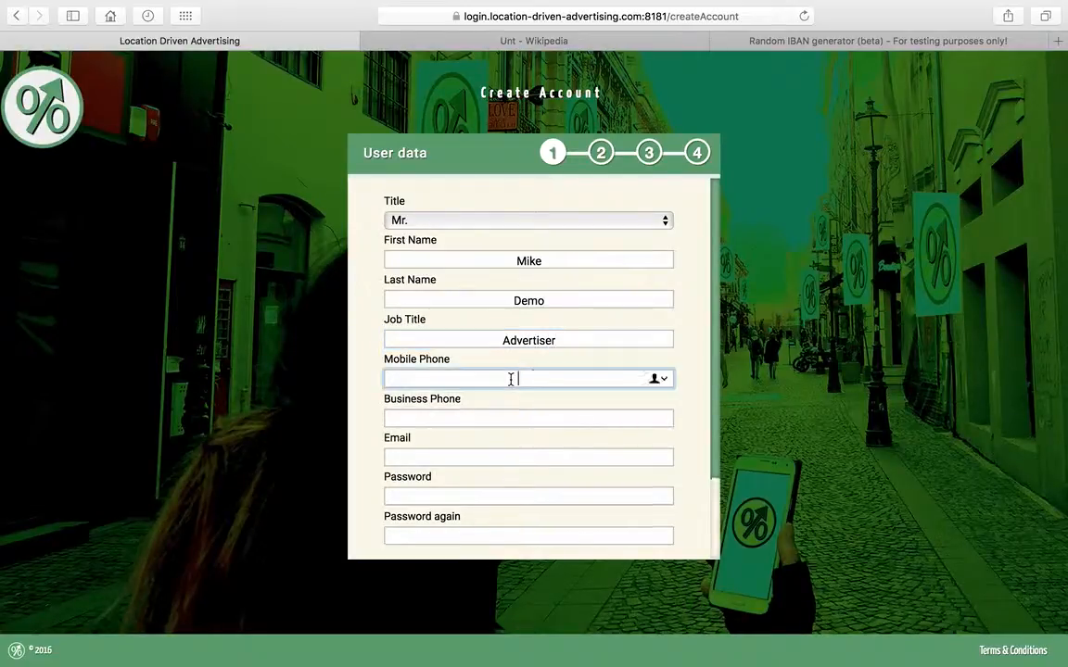
{"action": "type", "text": "099999999"}
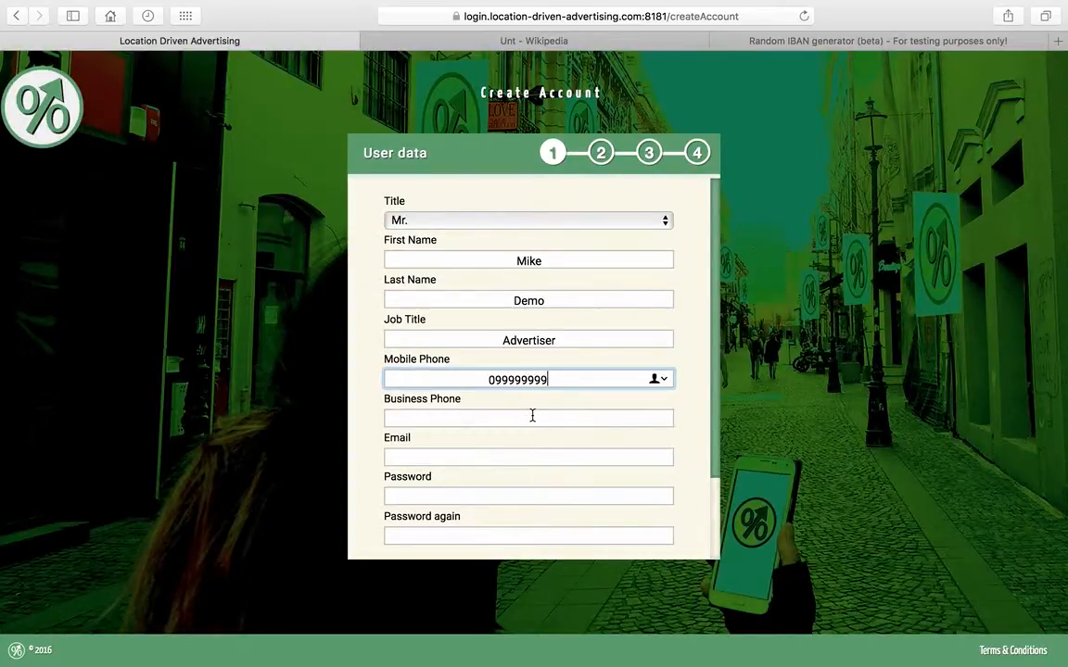
{"action": "type", "text": "0999999"}
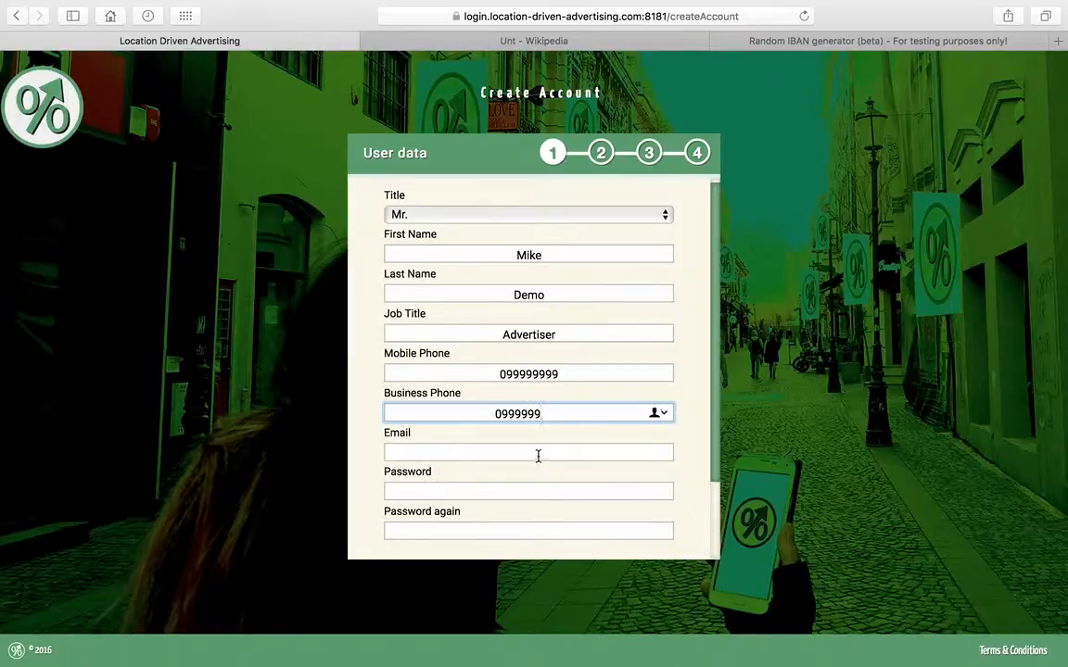
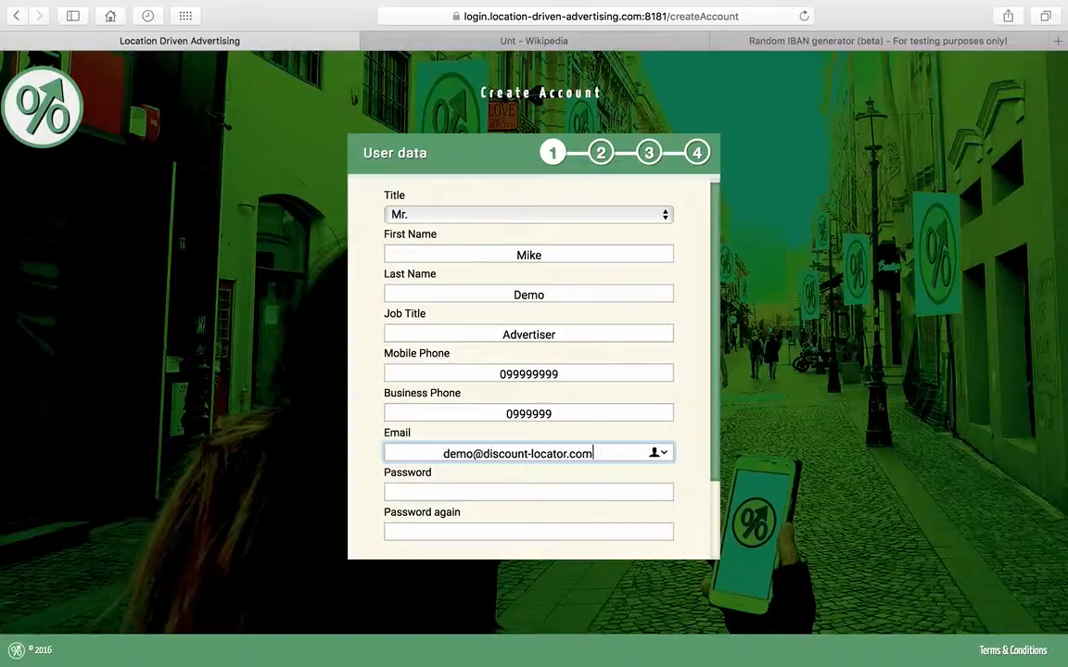
Enter the account password and move to the repeat-password field.
{"action": "left_click", "coordinate": [528, 492]}
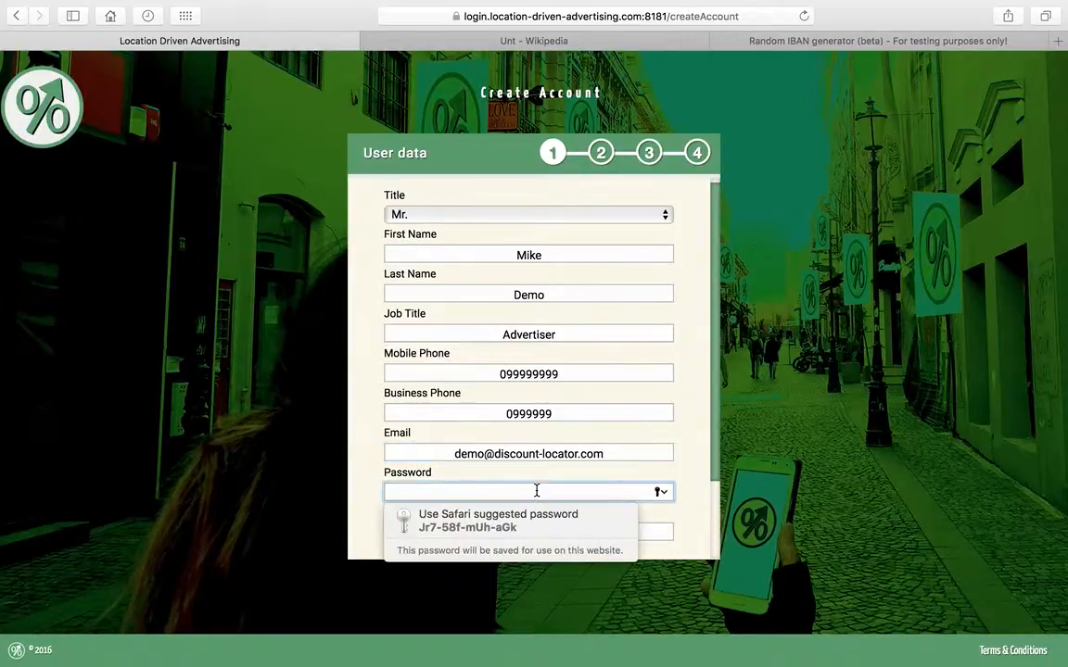
{"action": "type", "text": "•••••"}
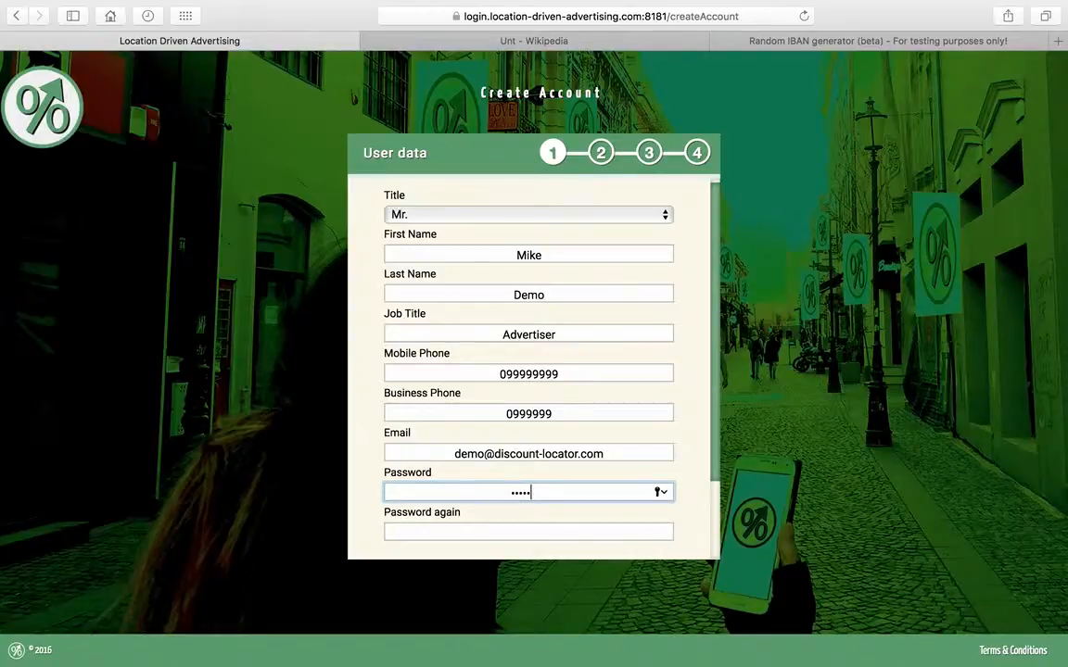
{"action": "left_click", "coordinate": [528, 530]}
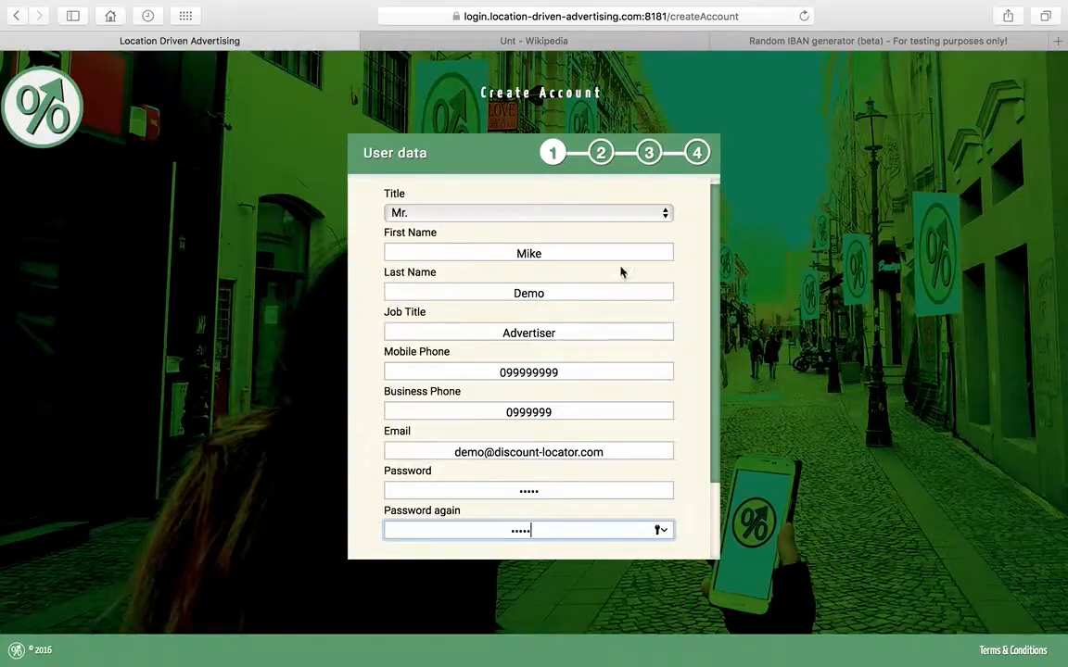
{"action": "mouse_move", "coordinate": [872, 581]}
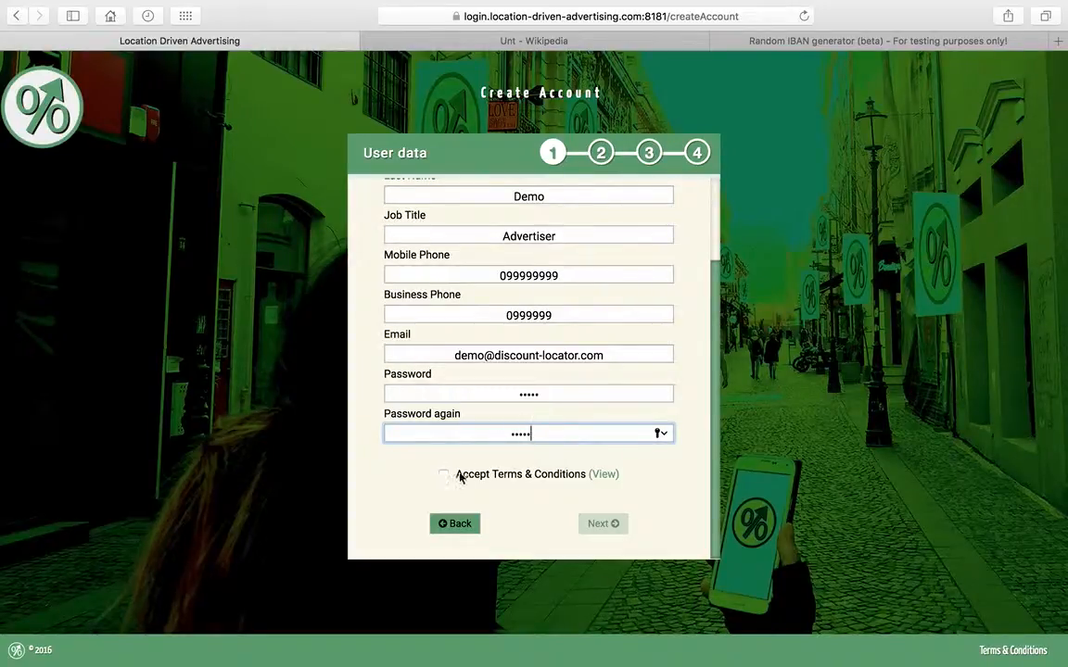
{"action": "mouse_move", "coordinate": [608, 485]}
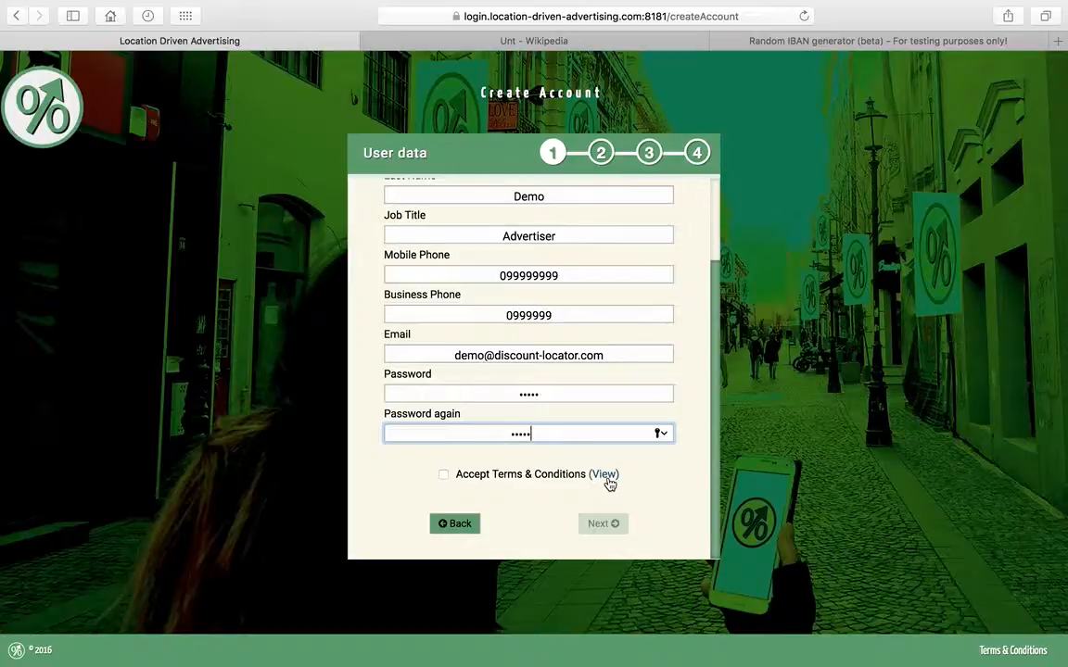
Open the Terms & Conditions document and scroll through it.
{"action": "left_click", "coordinate": [602, 474]}
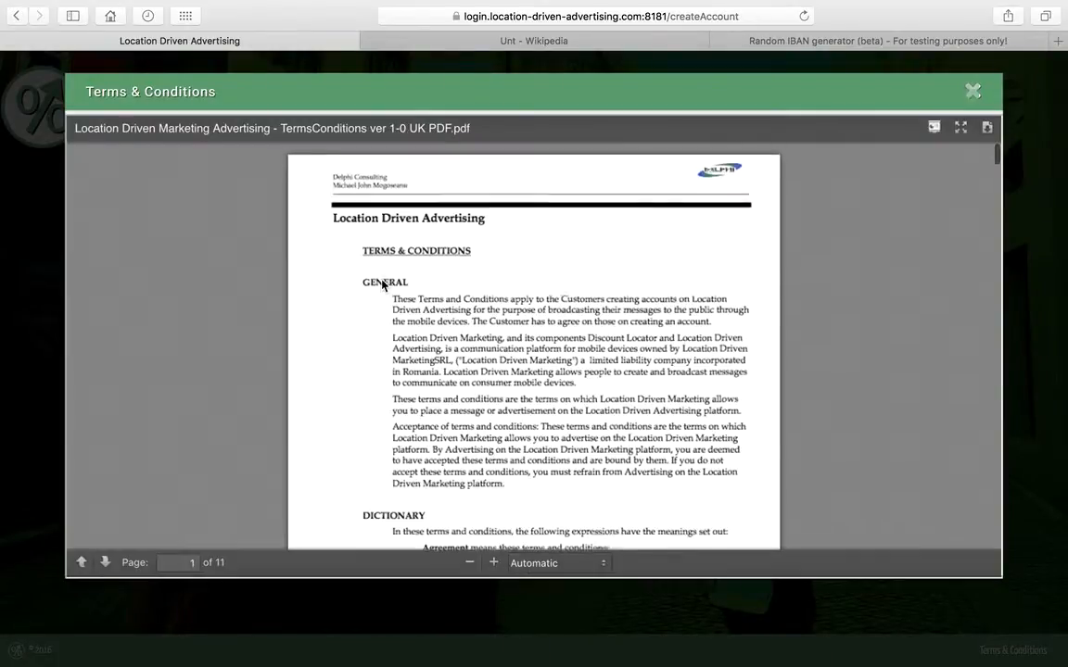
{"action": "scroll", "scroll_direction": "down", "scroll_amount": 3}
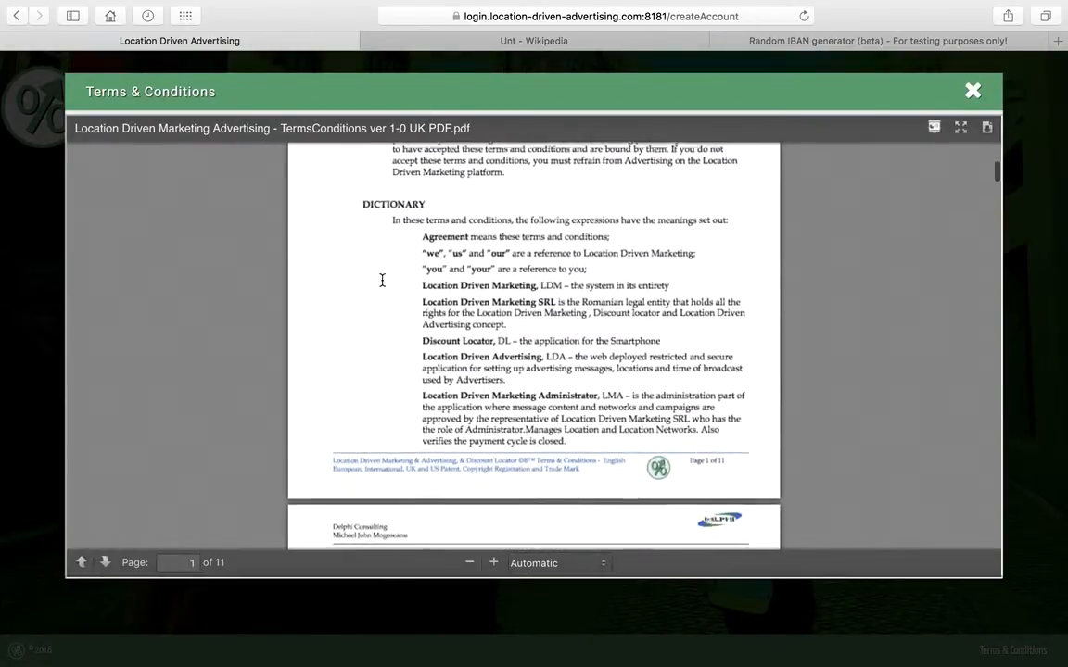
{"action": "scroll", "scroll_direction": "down", "scroll_amount": 3}
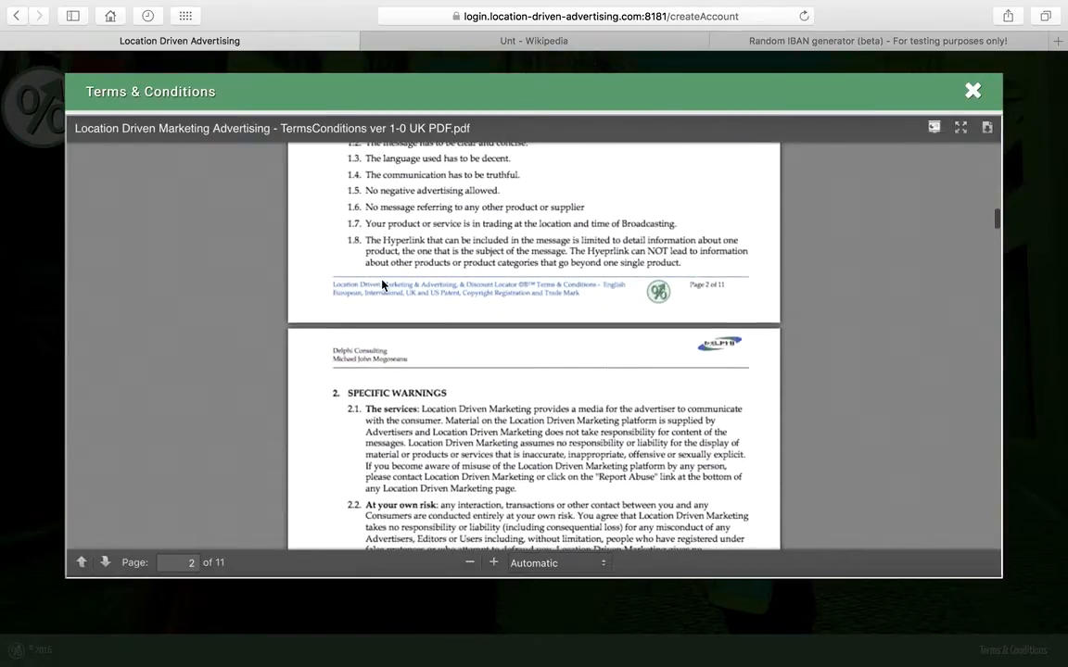
{"action": "scroll", "scroll_direction": "down", "scroll_amount": 3}
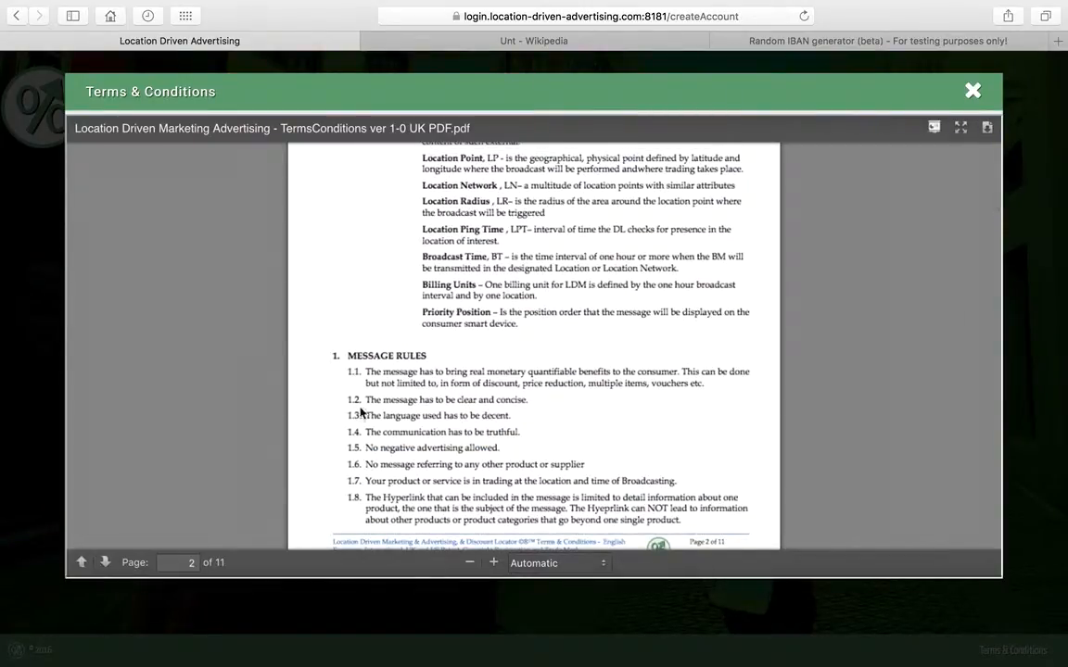
{"action": "scroll", "scroll_direction": "down", "scroll_amount": 3}
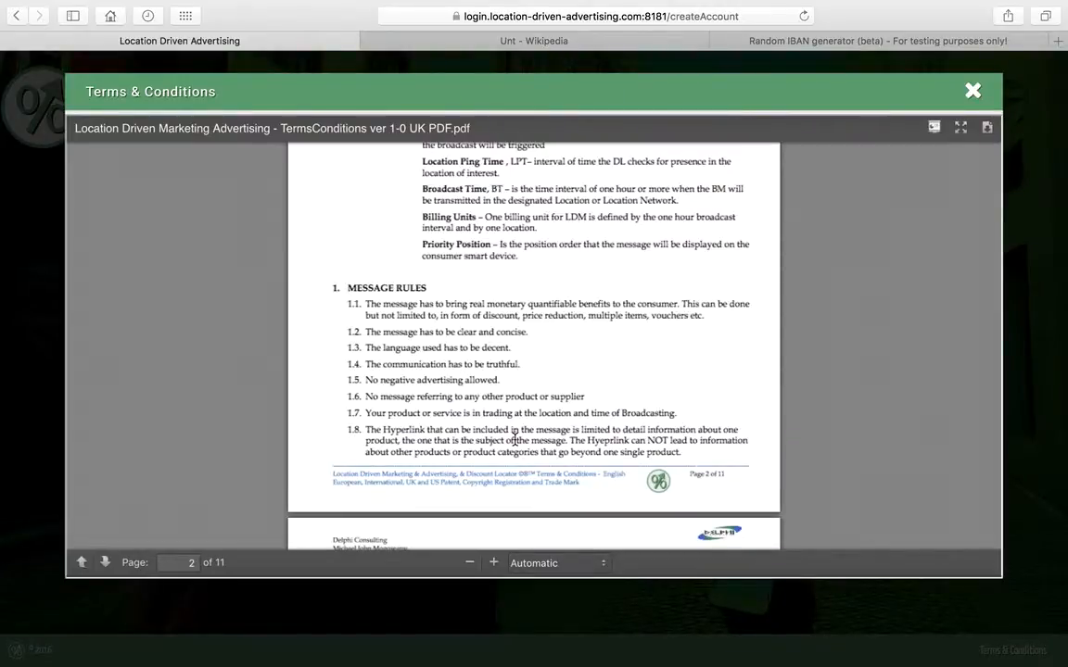
{"action": "scroll", "scroll_direction": "down", "scroll_amount": 3}
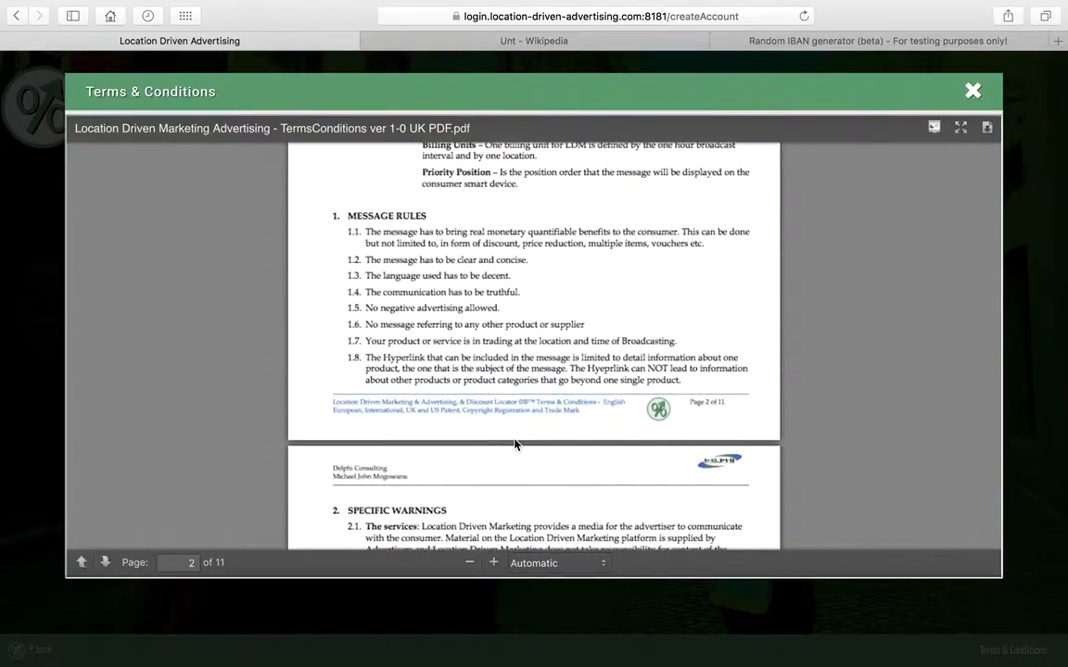
{"action": "scroll", "scroll_direction": "down", "scroll_amount": 3}
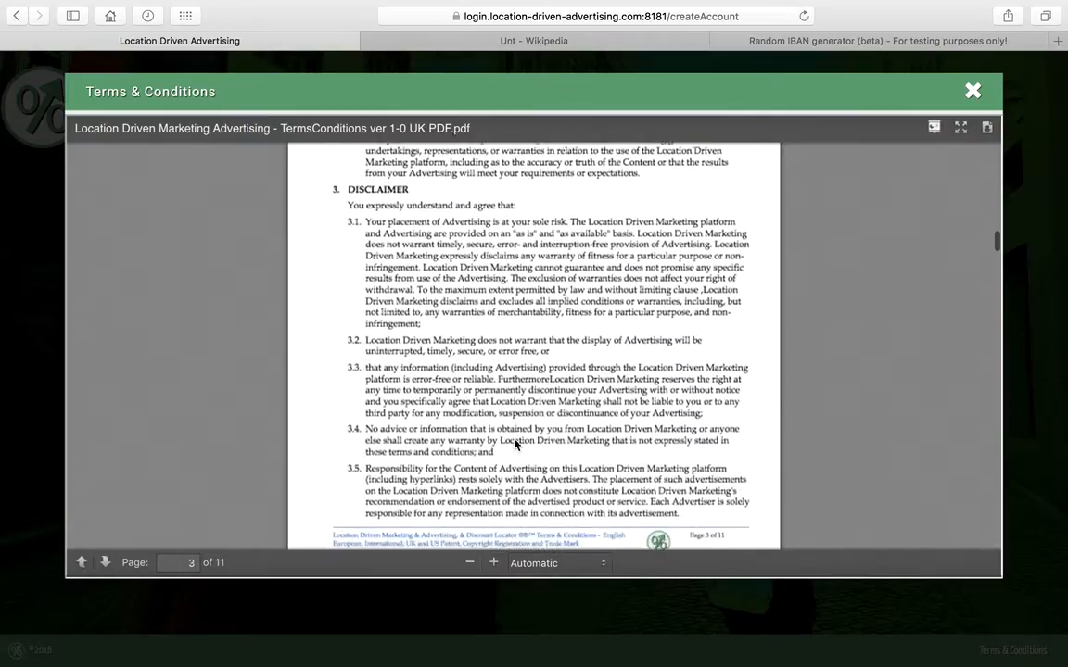
{"action": "scroll", "scroll_direction": "down", "scroll_amount": 3}
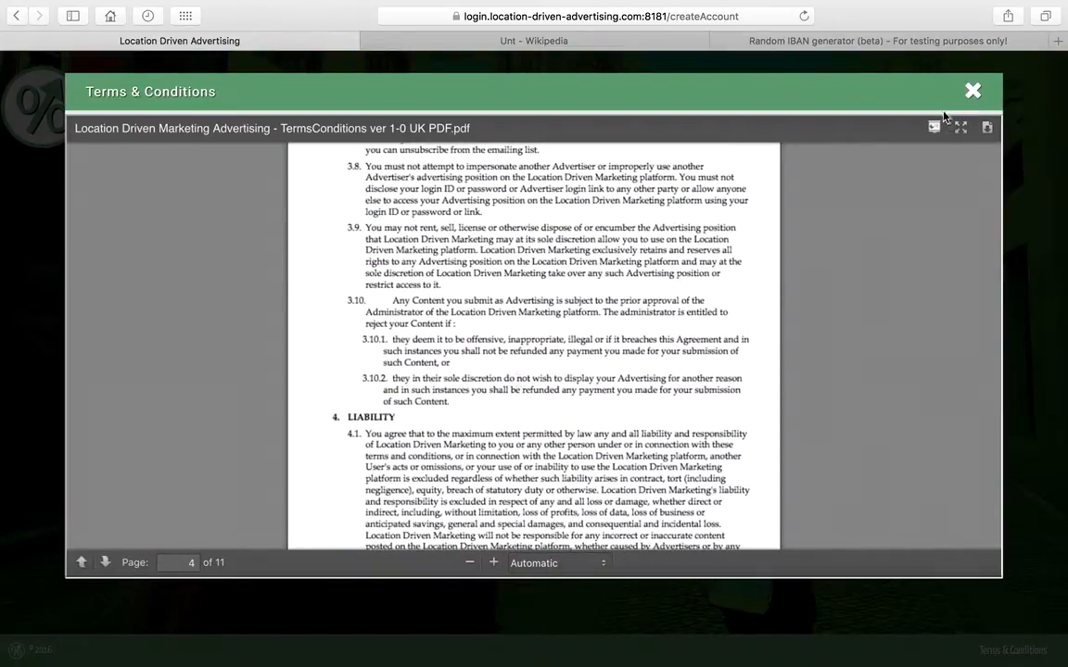
Close the terms, tick Accept Terms & Conditions, and advance to Company data.
{"action": "left_click", "coordinate": [972, 91]}
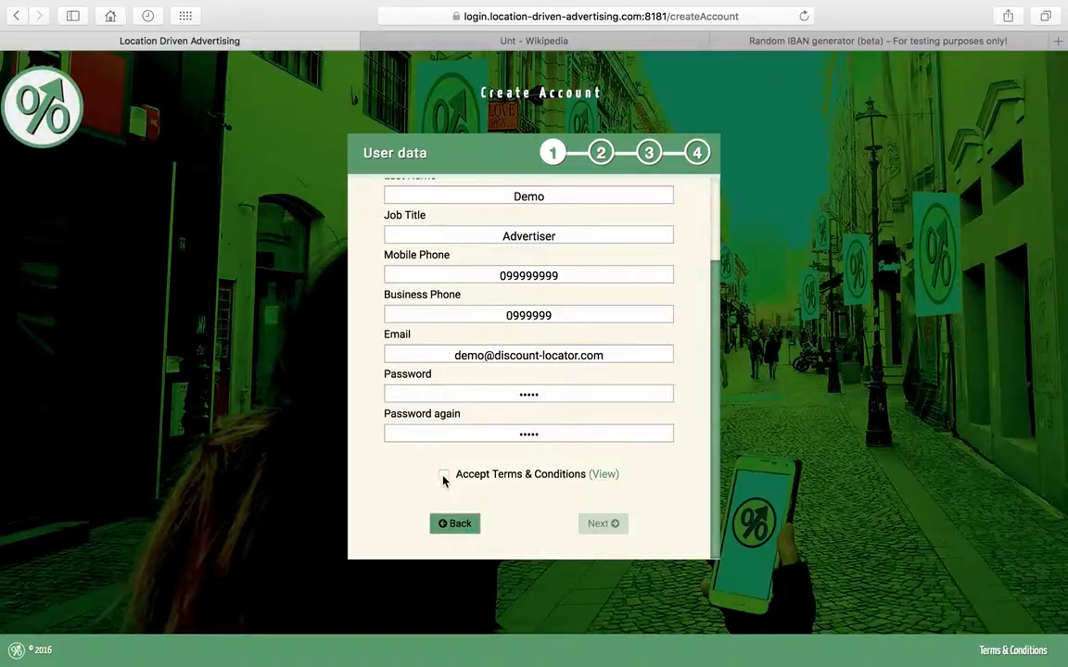
{"action": "left_click", "coordinate": [443, 474]}
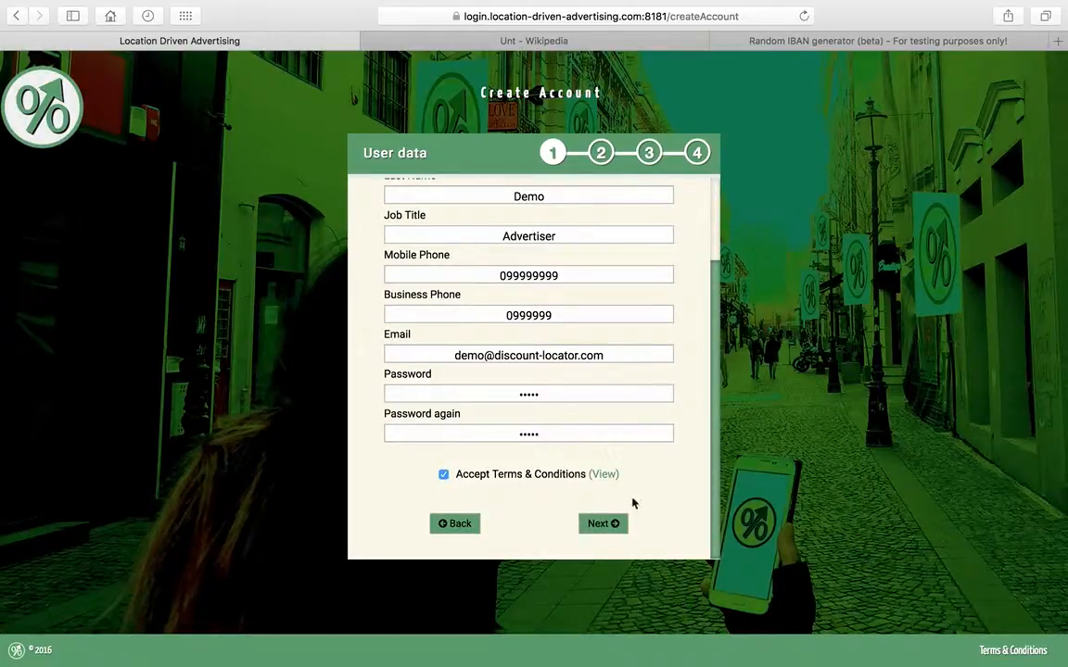
{"action": "left_click", "coordinate": [603, 523]}
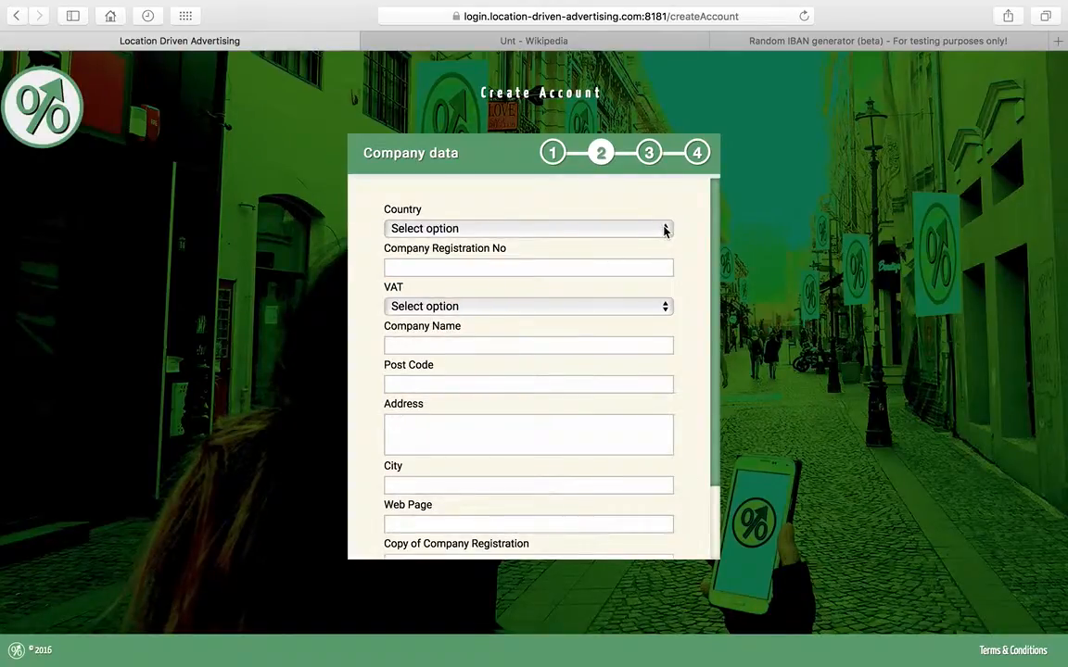
{"action": "left_click", "coordinate": [527, 228]}
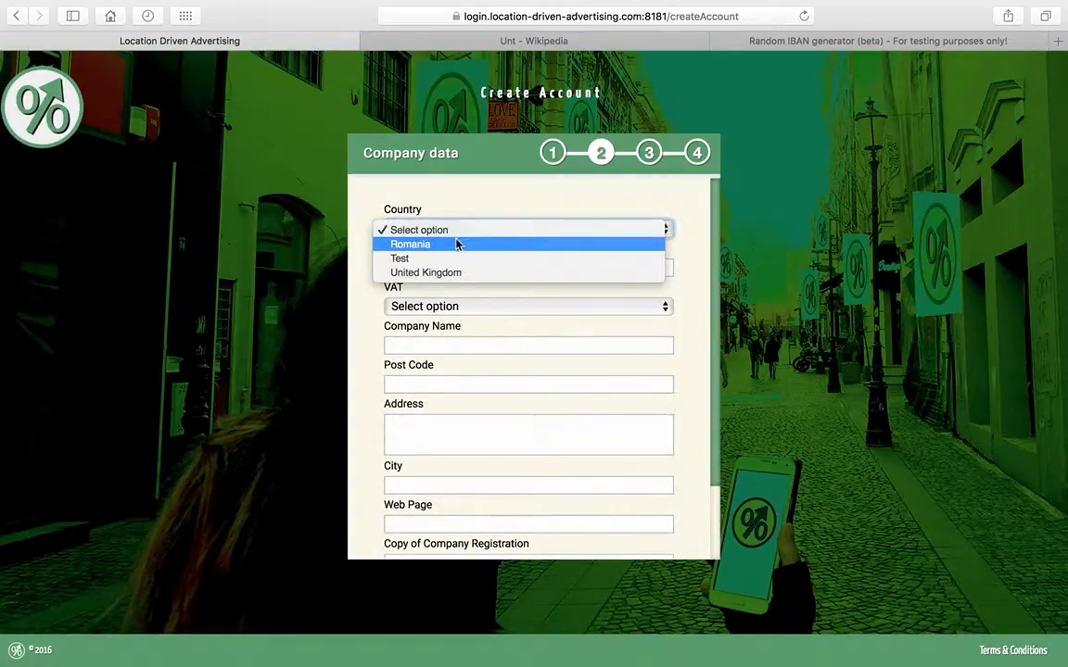
{"action": "left_click", "coordinate": [425, 273]}
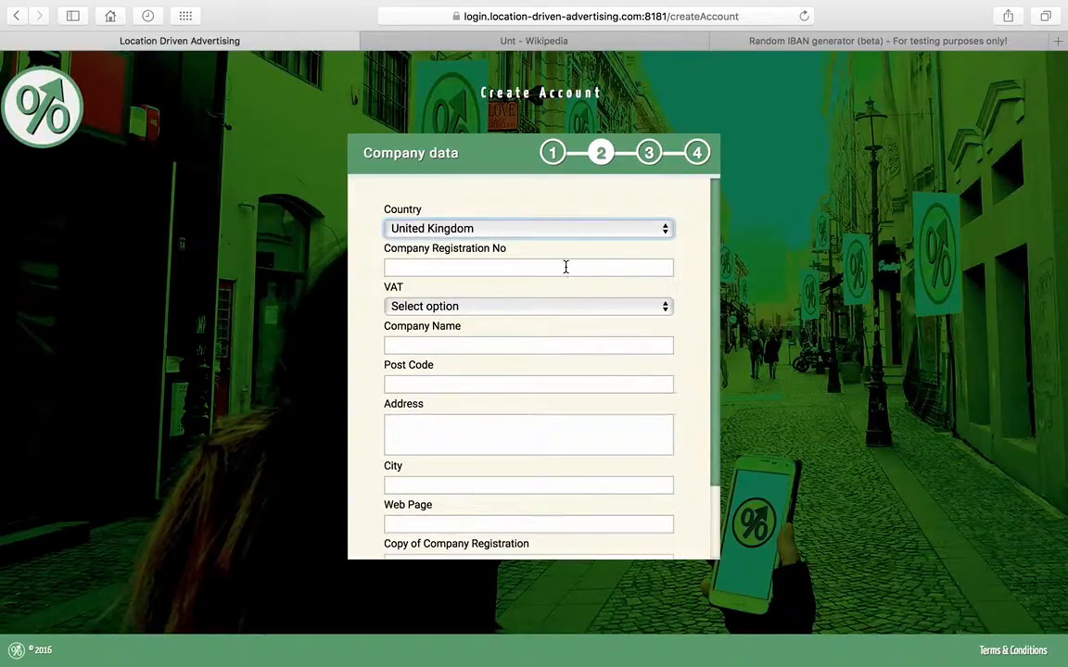
{"action": "left_click", "coordinate": [529, 267]}
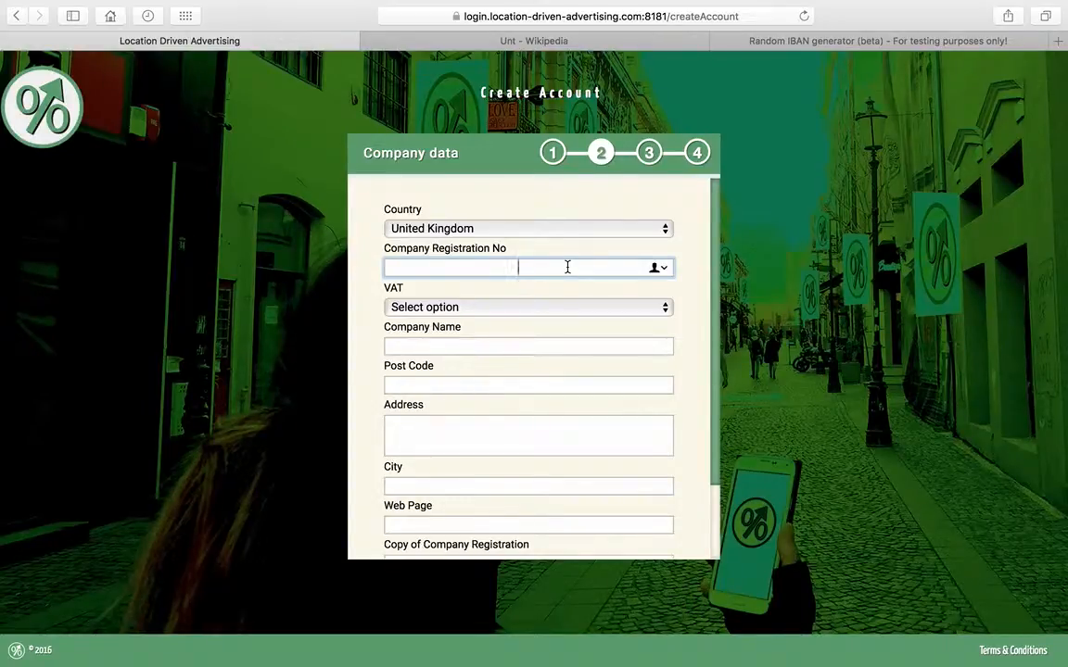
{"action": "type", "text": "1"}
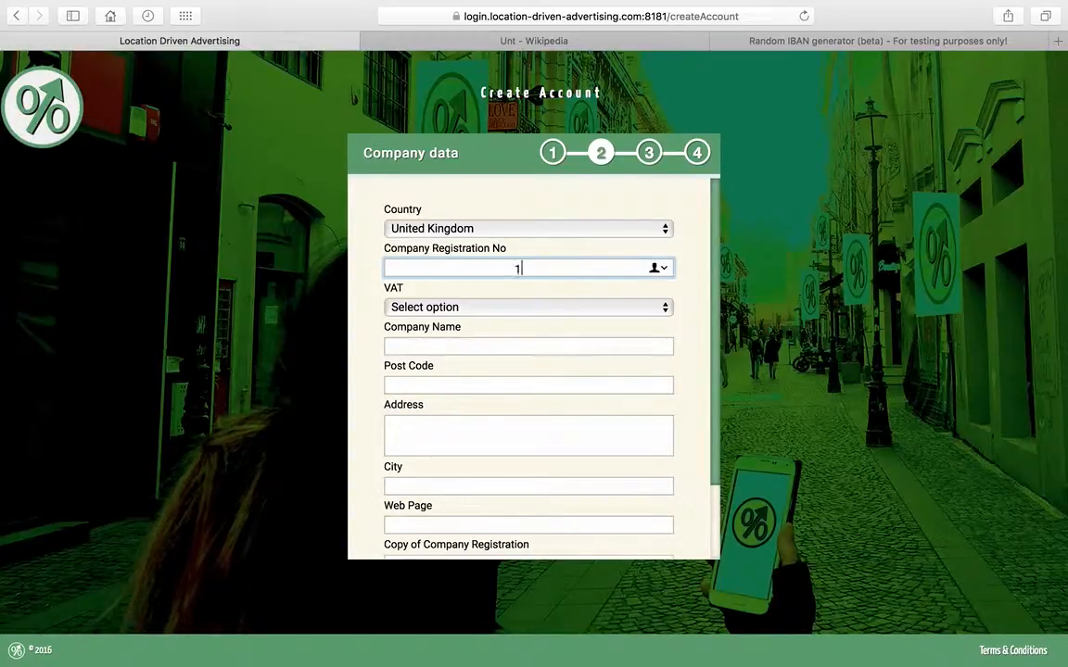
{"action": "type", "text": "223455666"}
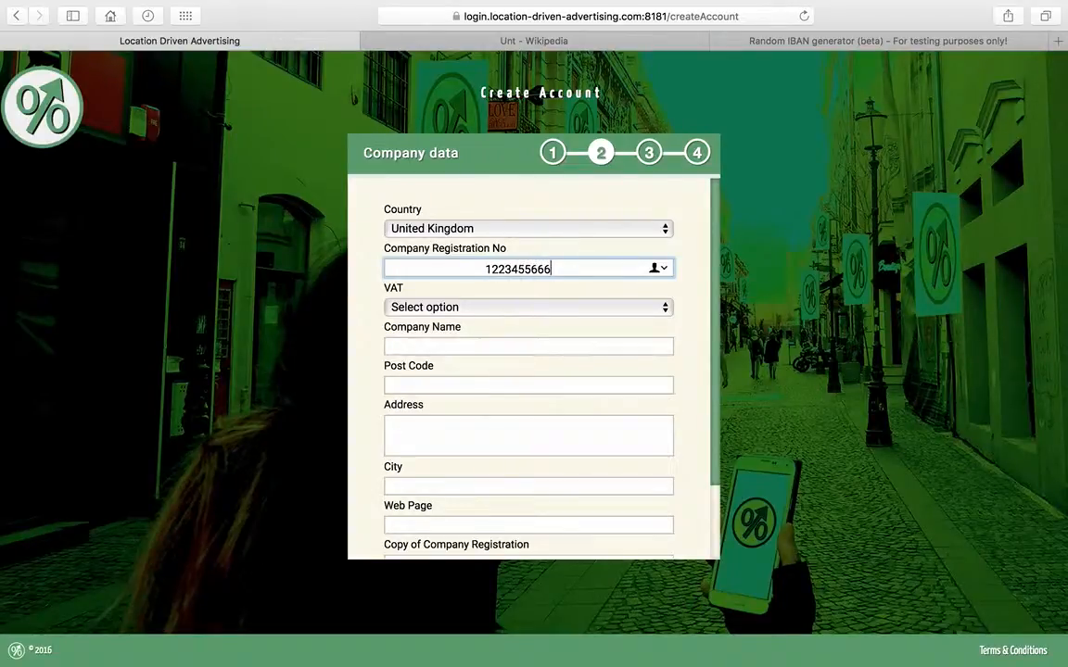
{"action": "left_click", "coordinate": [528, 307]}
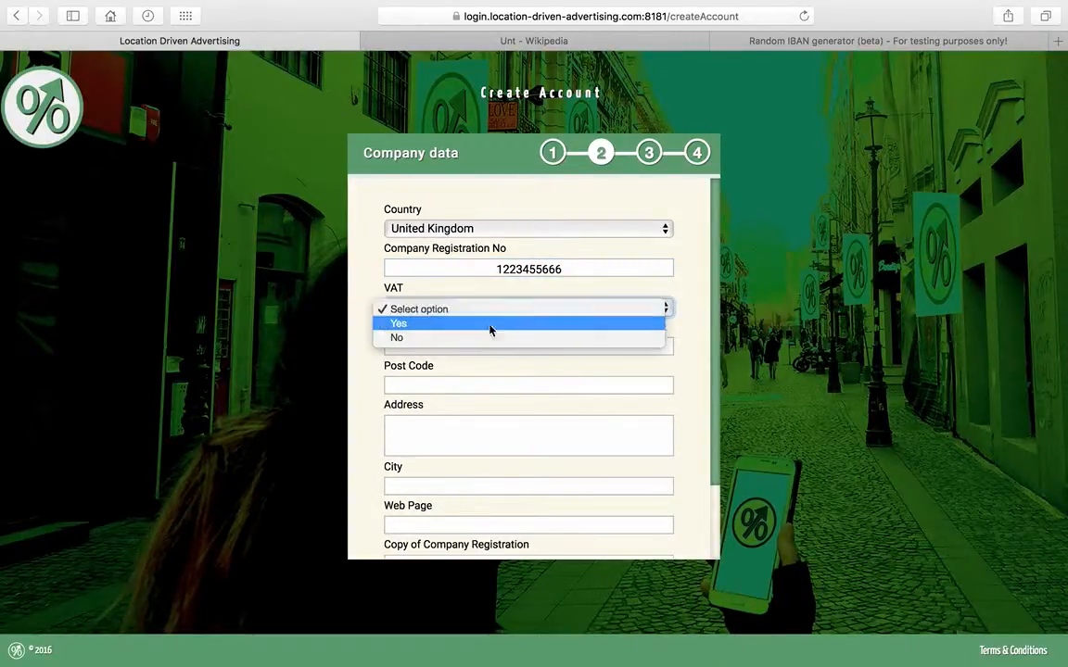
{"action": "left_click", "coordinate": [397, 324]}
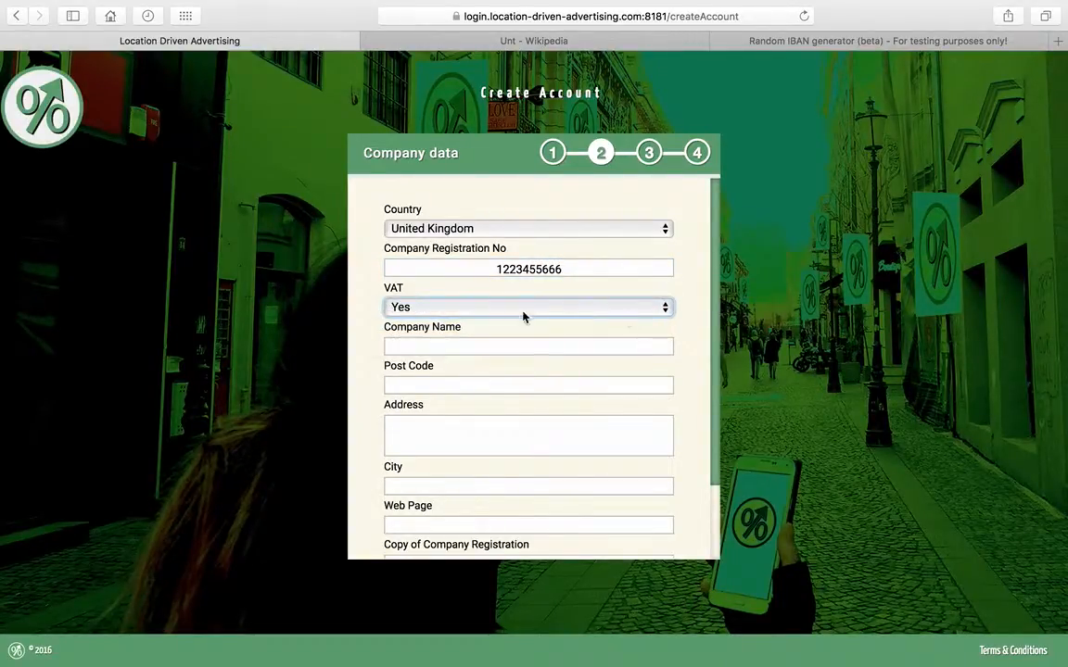
Enter company name Demo, the post code and the company address.
{"action": "left_click", "coordinate": [529, 346]}
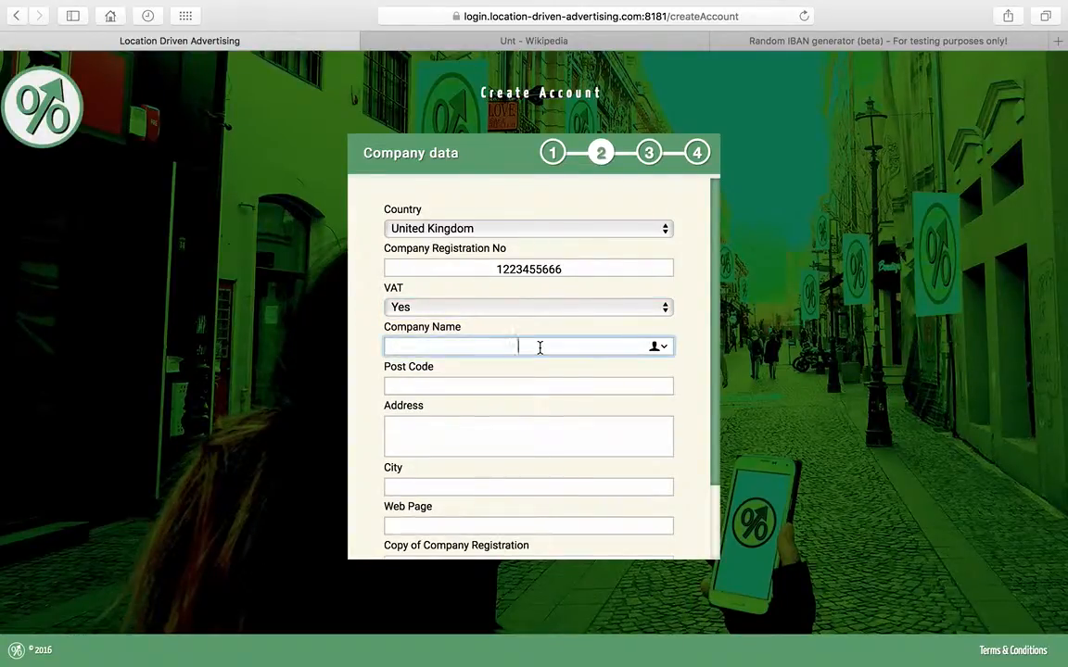
{"action": "type", "text": "demo"}
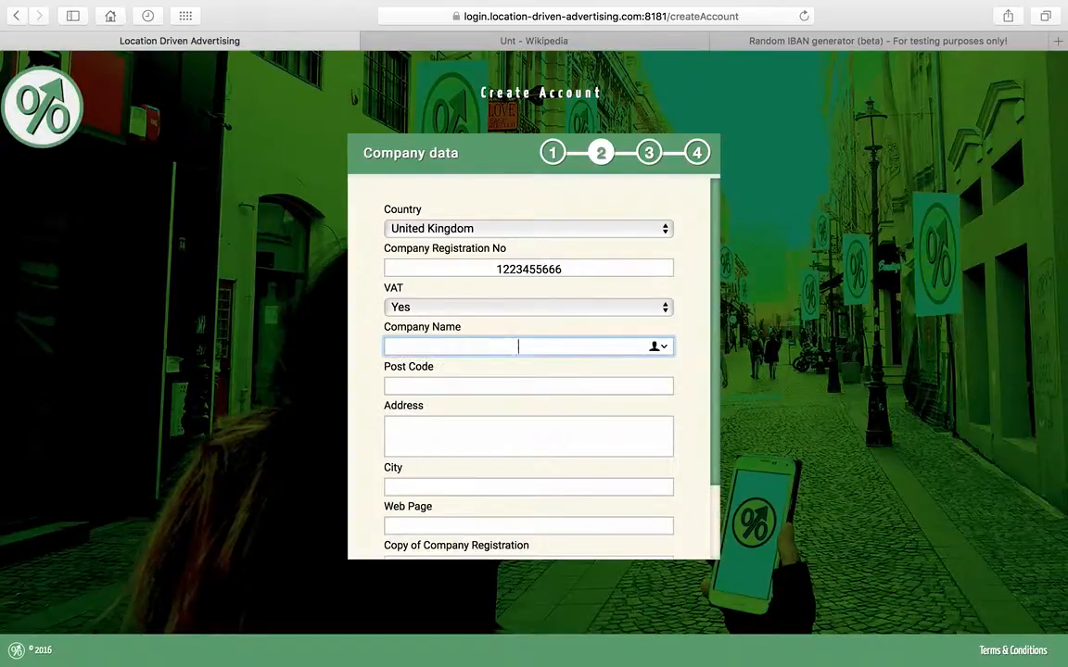
{"action": "type", "text": "Demo Compan"}
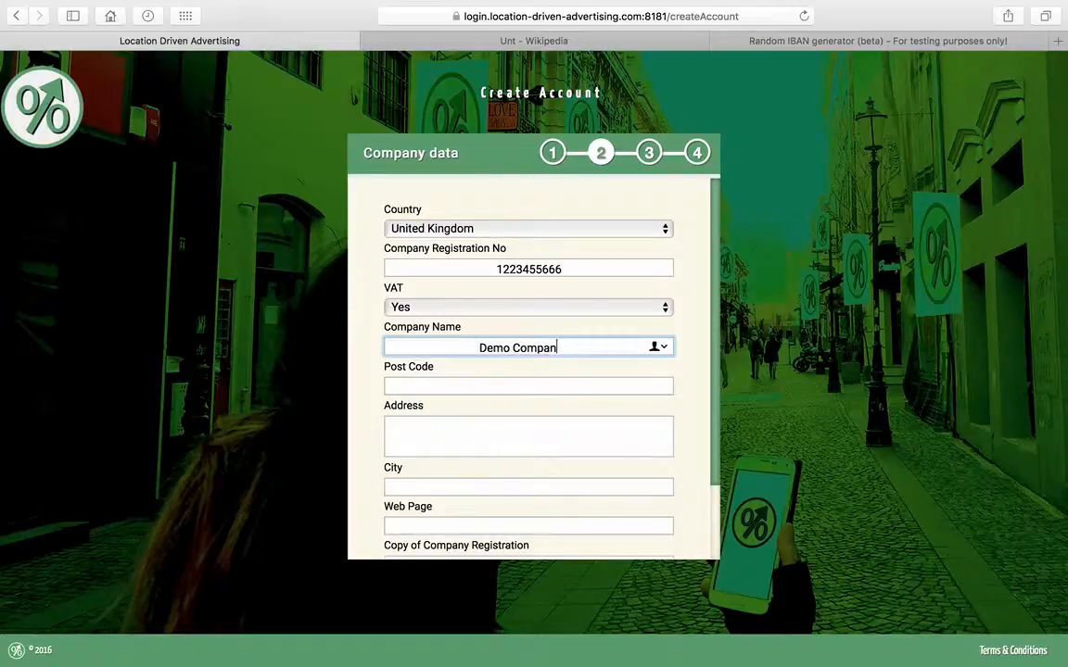
{"action": "left_click", "coordinate": [529, 386]}
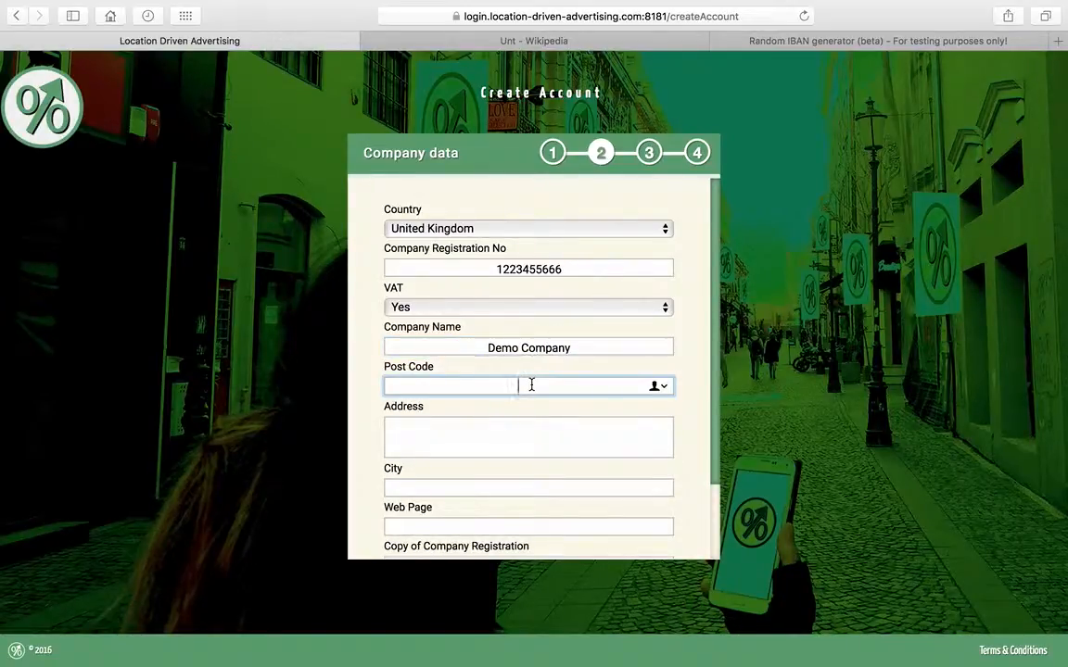
{"action": "type", "text": "s"}
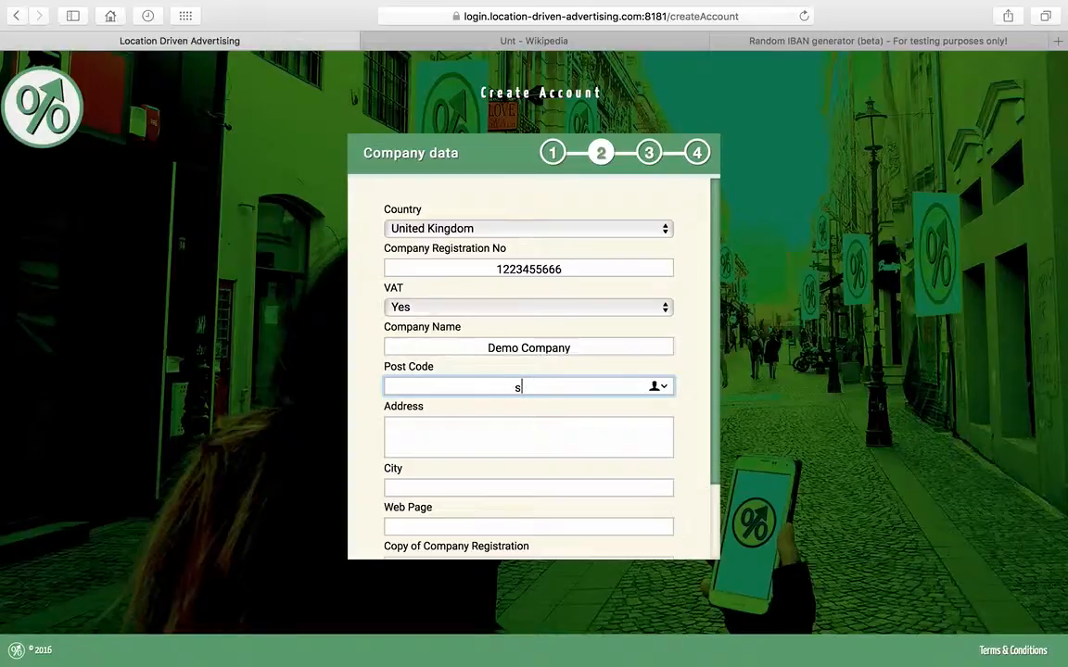
{"action": "type", "text": "l5 3q"}
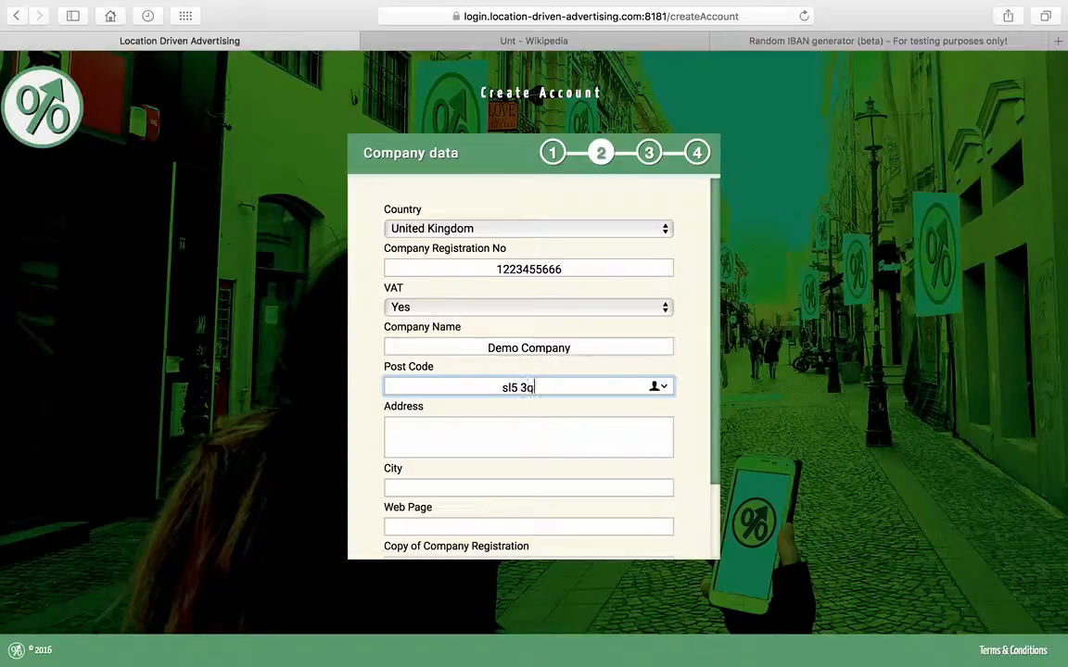
{"action": "left_click", "coordinate": [528, 436]}
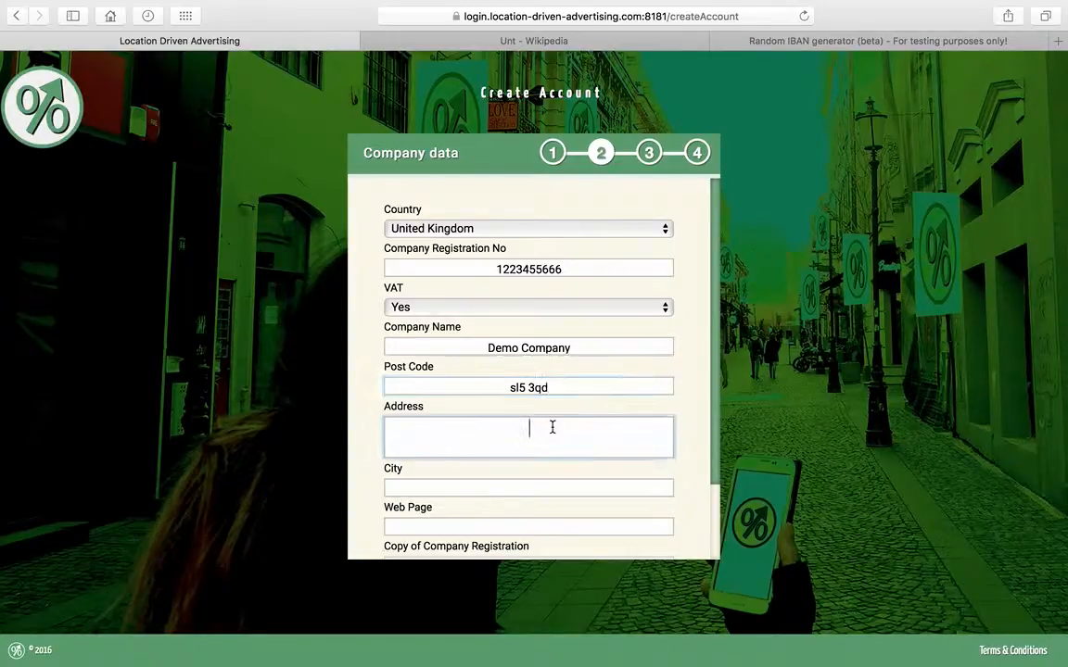
{"action": "type", "text": "Demo Street"}
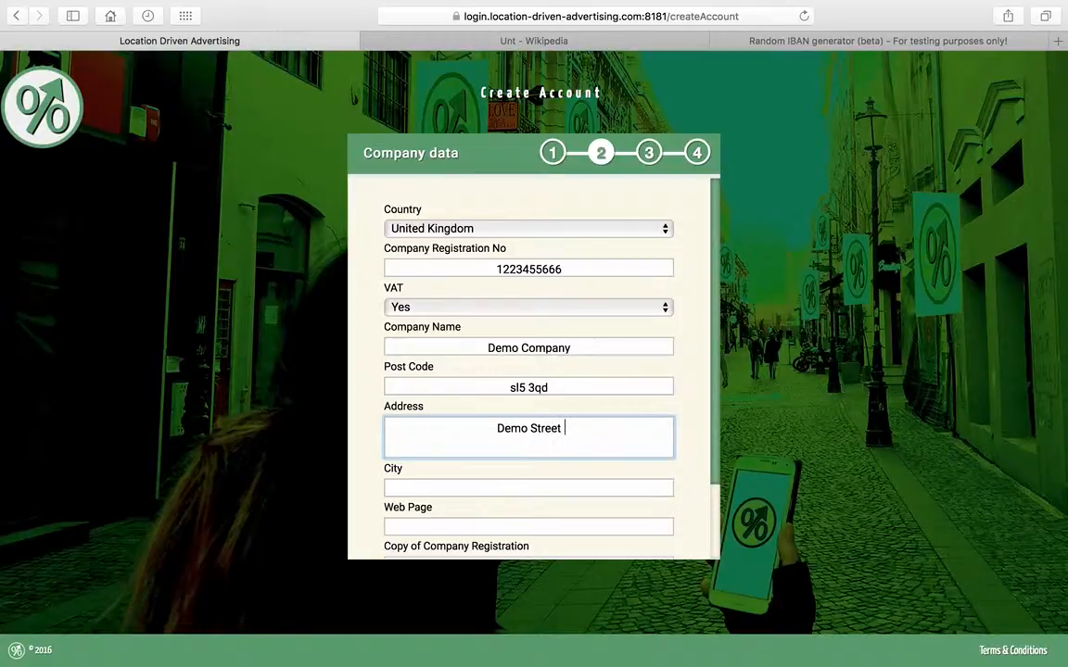
{"action": "type", "text": "no 34"}
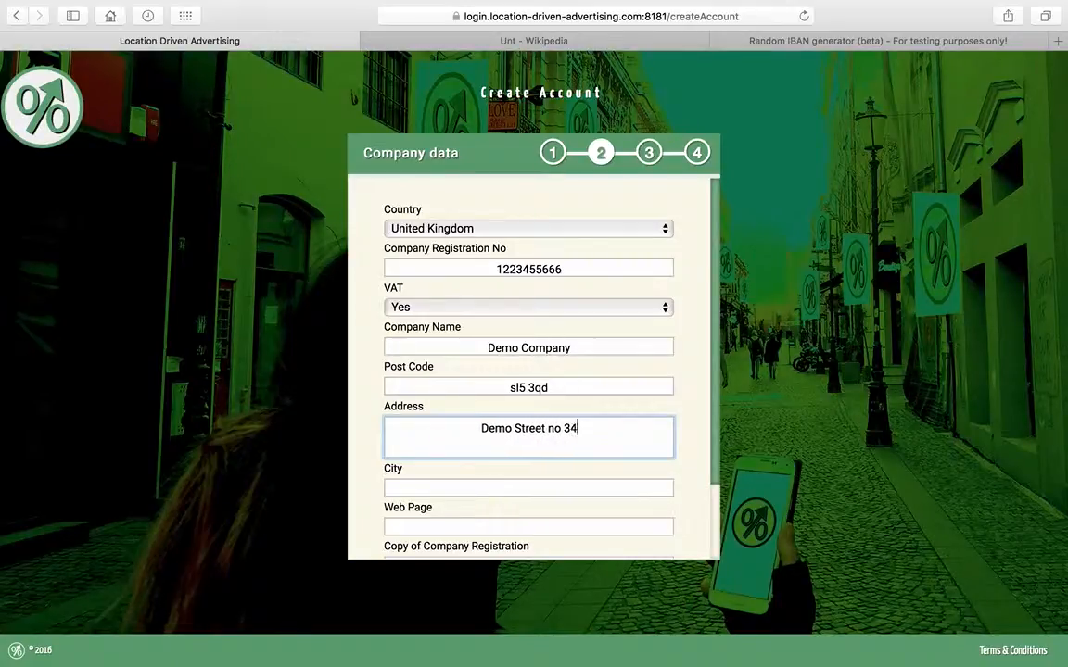
Enter city London and the company web page, then advance to billing data.
{"action": "scroll", "scroll_direction": "down", "scroll_amount": 3}
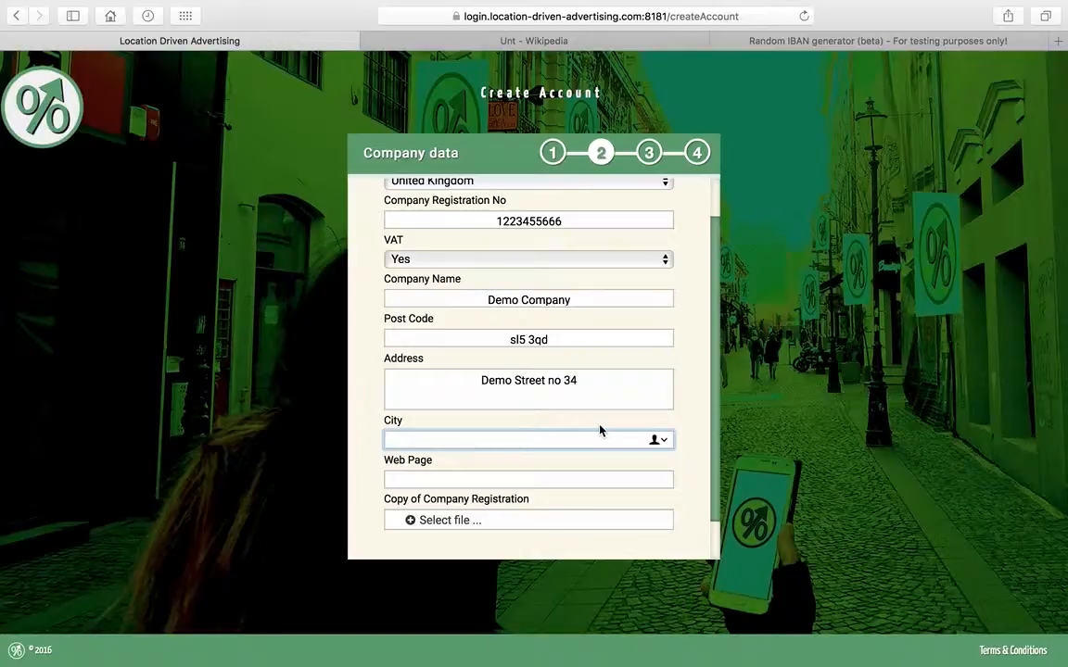
{"action": "mouse_move", "coordinate": [600, 431]}
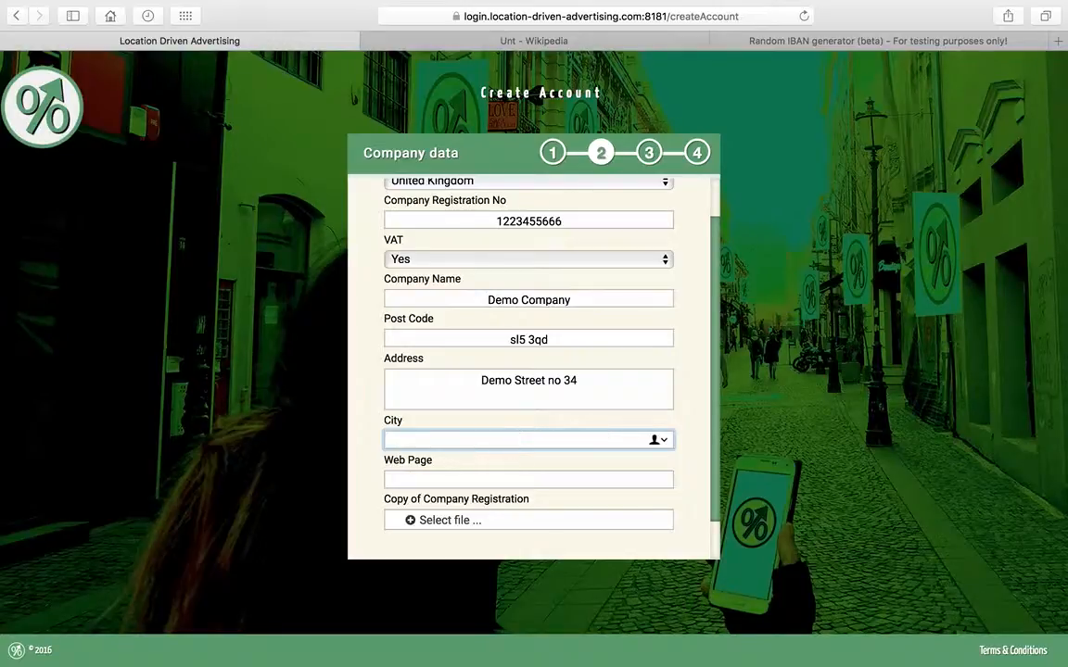
{"action": "type", "text": "London"}
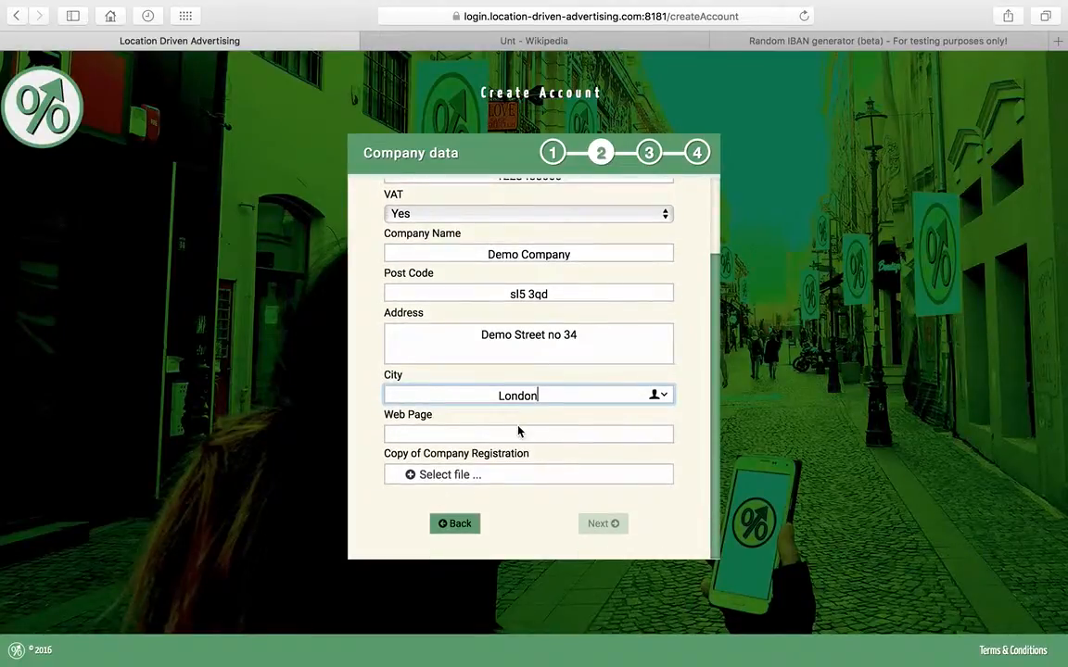
{"action": "left_click", "coordinate": [529, 433]}
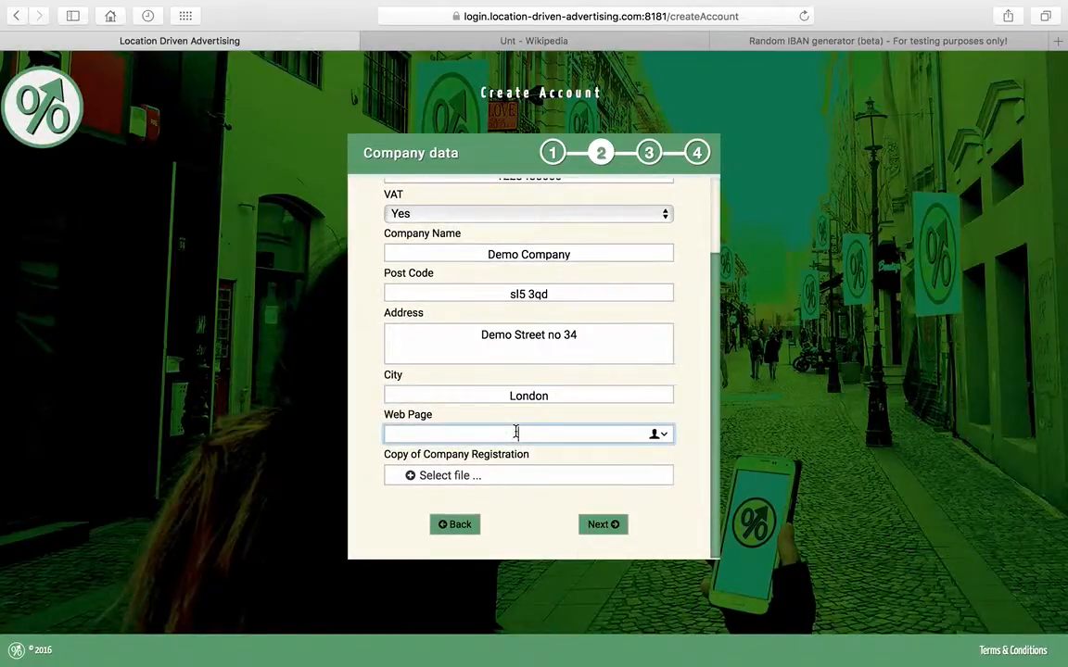
{"action": "type", "text": "www."}
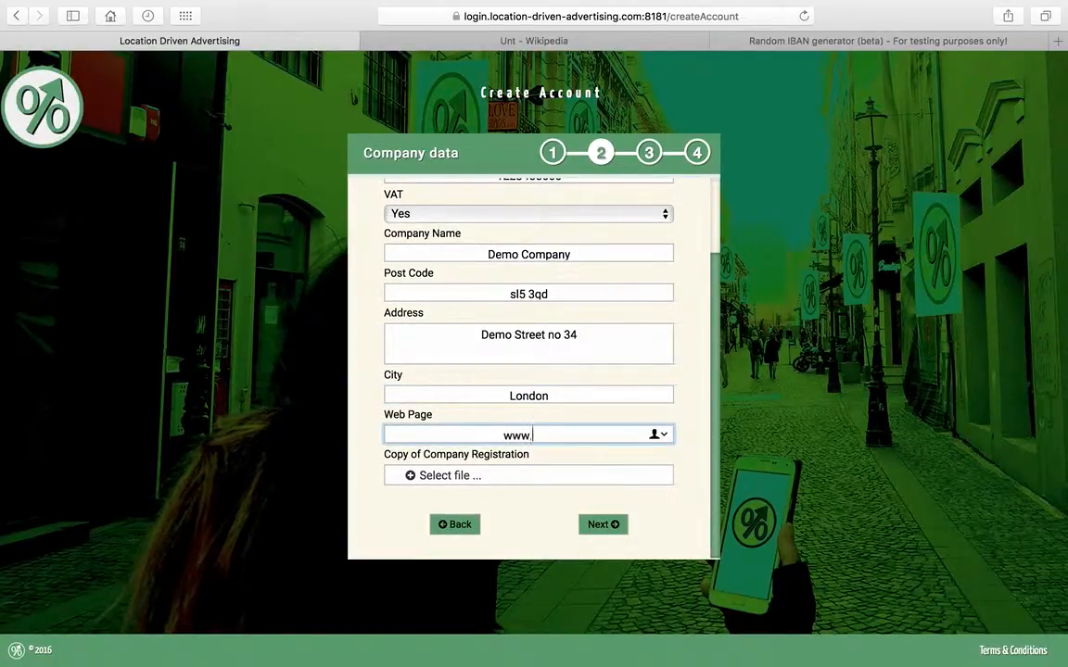
{"action": "type", "text": "discount-locato"}
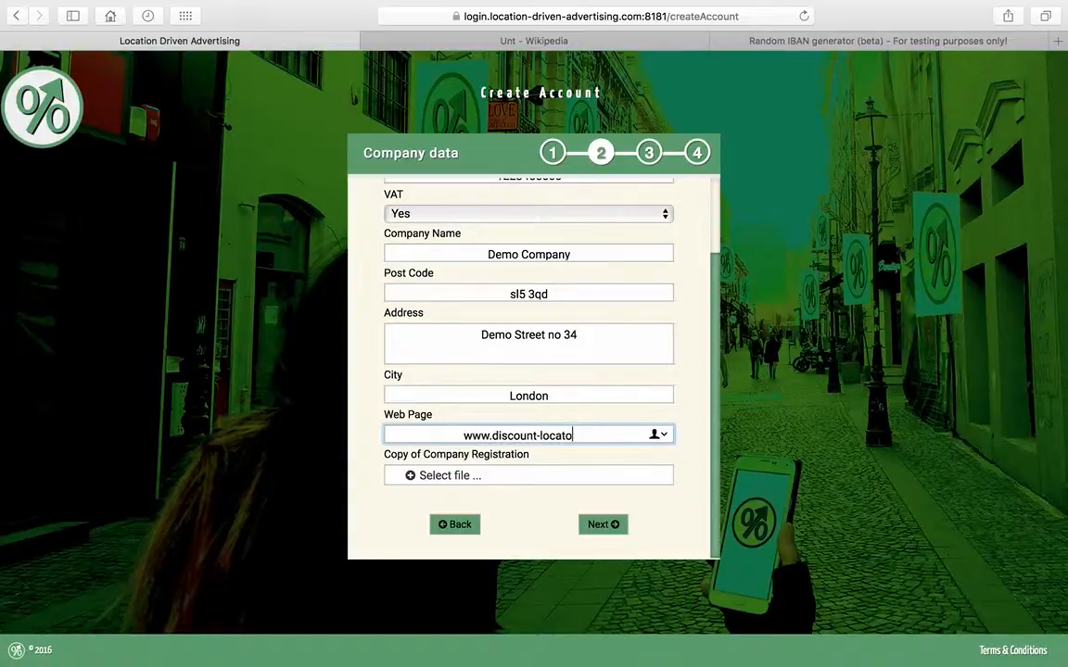
{"action": "type", "text": "r.com"}
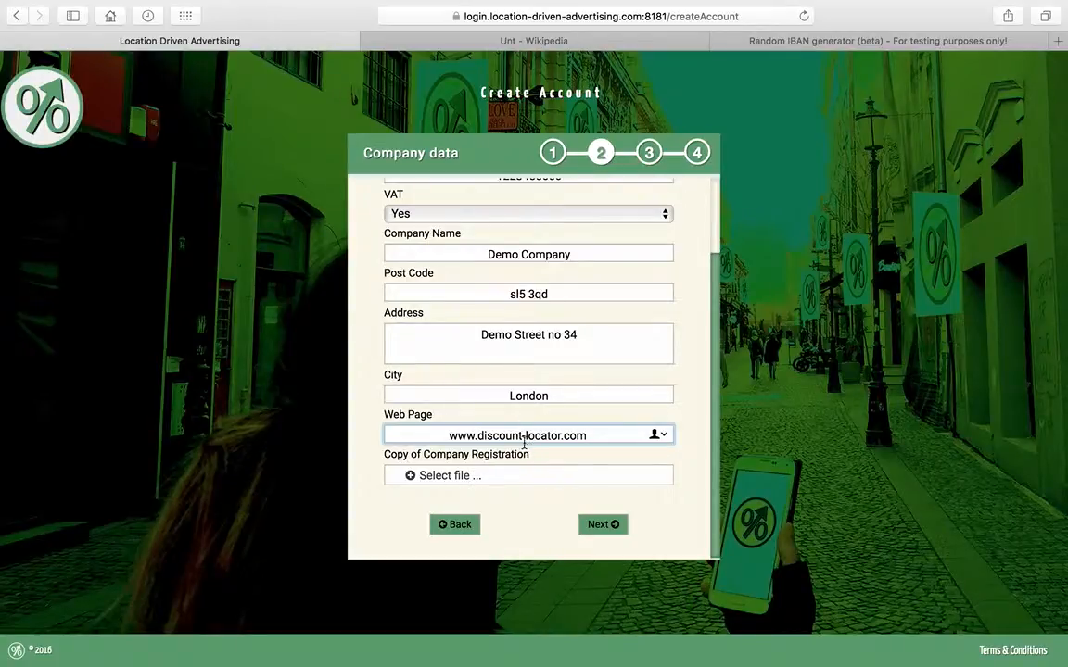
{"action": "mouse_move", "coordinate": [552, 326]}
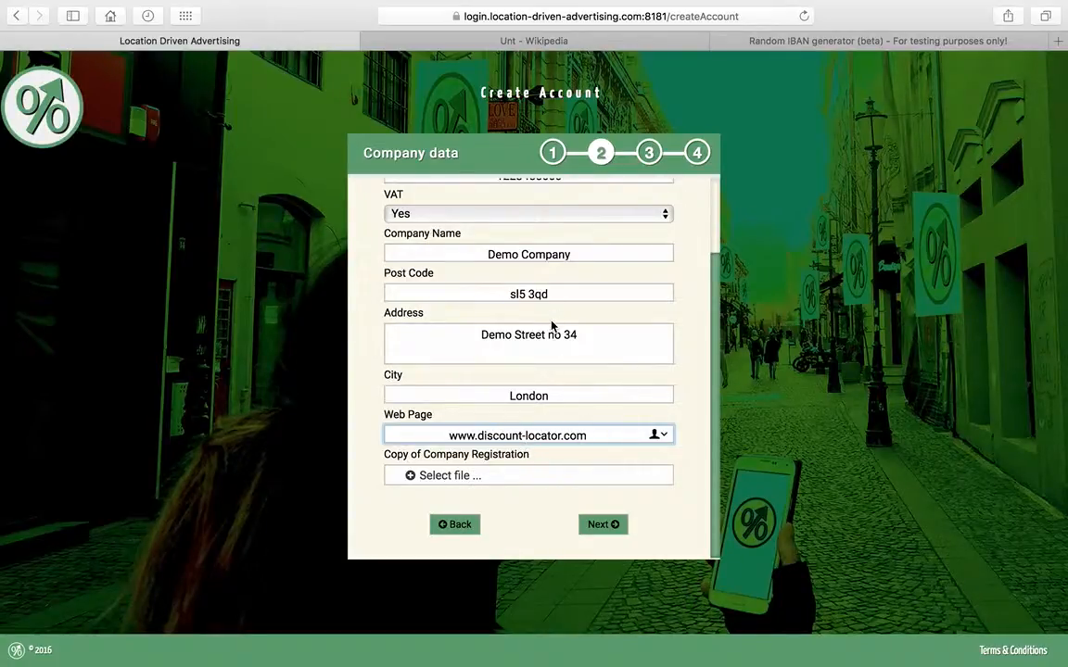
{"action": "mouse_move", "coordinate": [610, 505]}
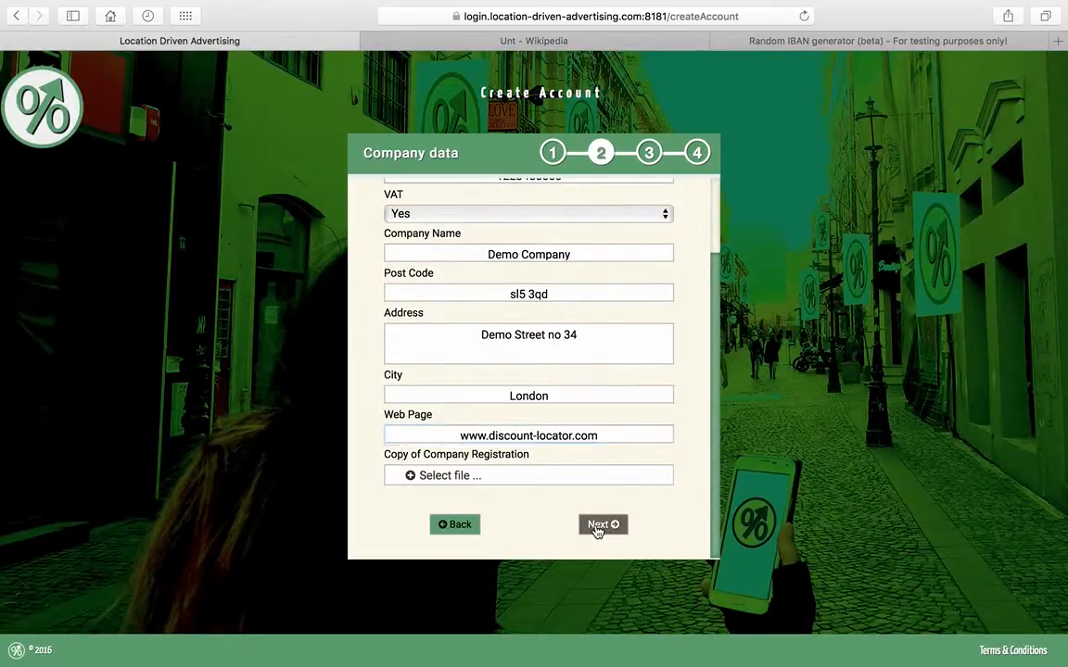
{"action": "left_click", "coordinate": [603, 524]}
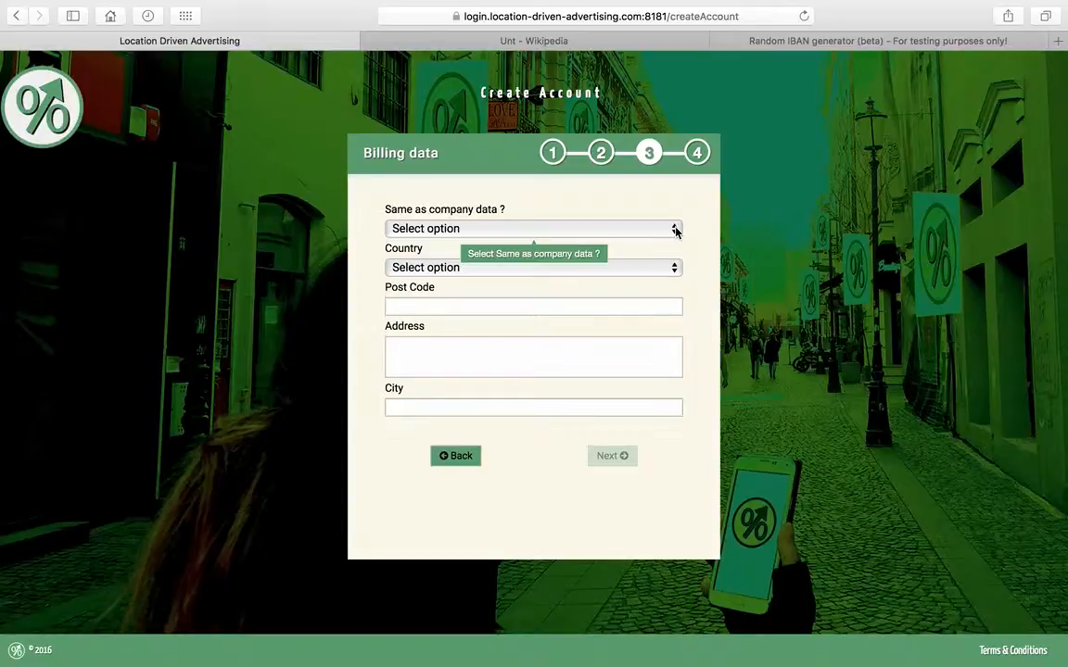
{"action": "mouse_move", "coordinate": [633, 232]}
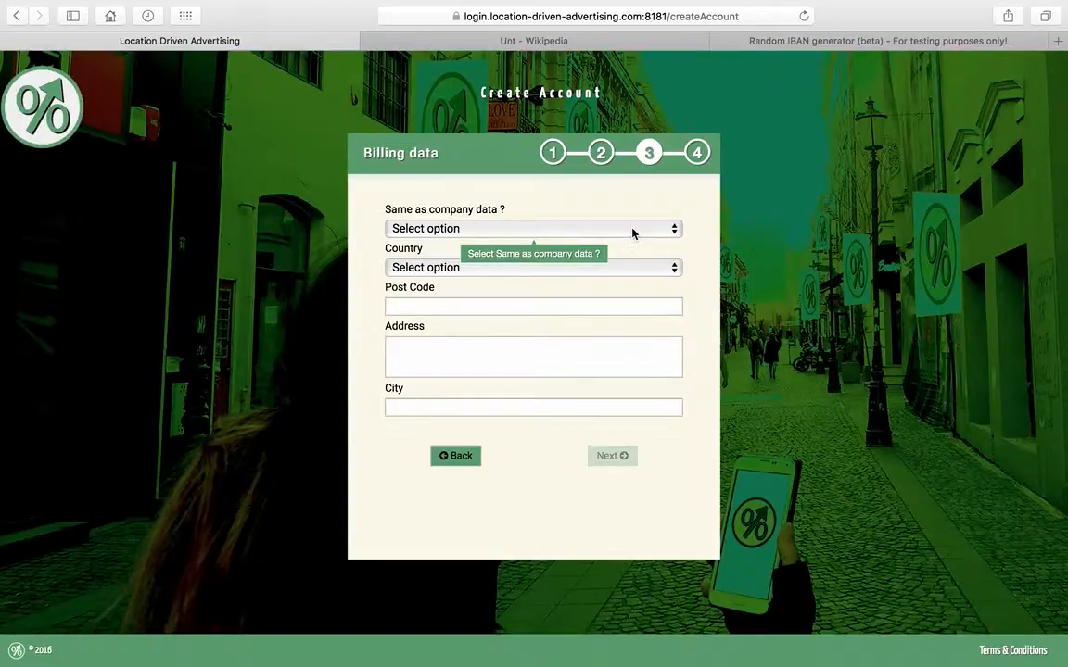
{"action": "mouse_move", "coordinate": [658, 231]}
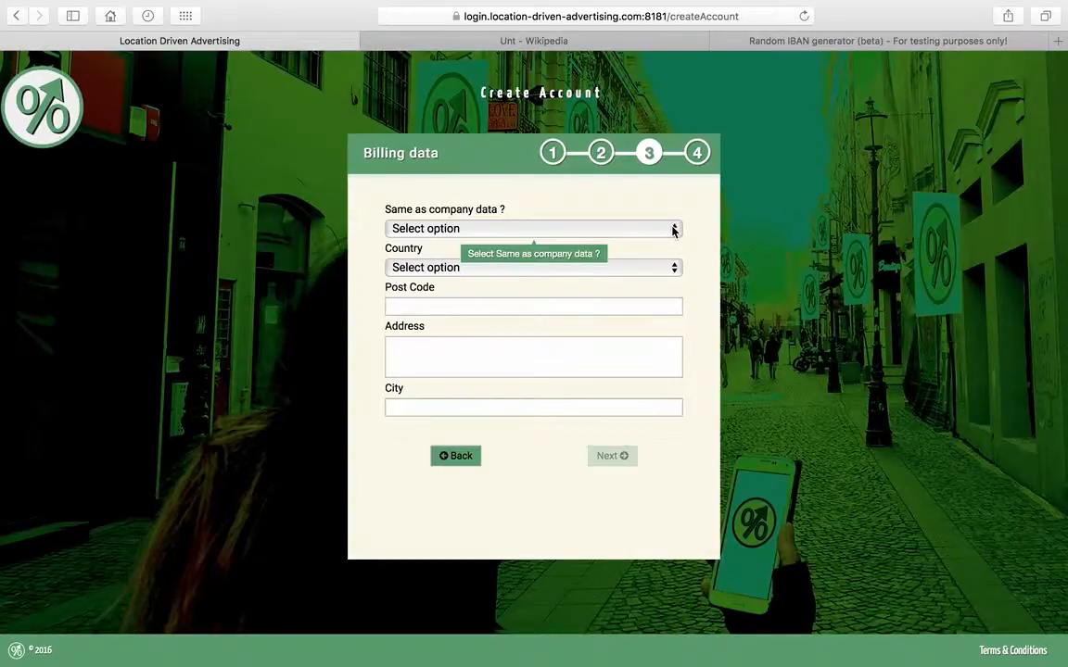
Set 'Same as company data?' to Yes and advance to bank data.
{"action": "left_click", "coordinate": [533, 228]}
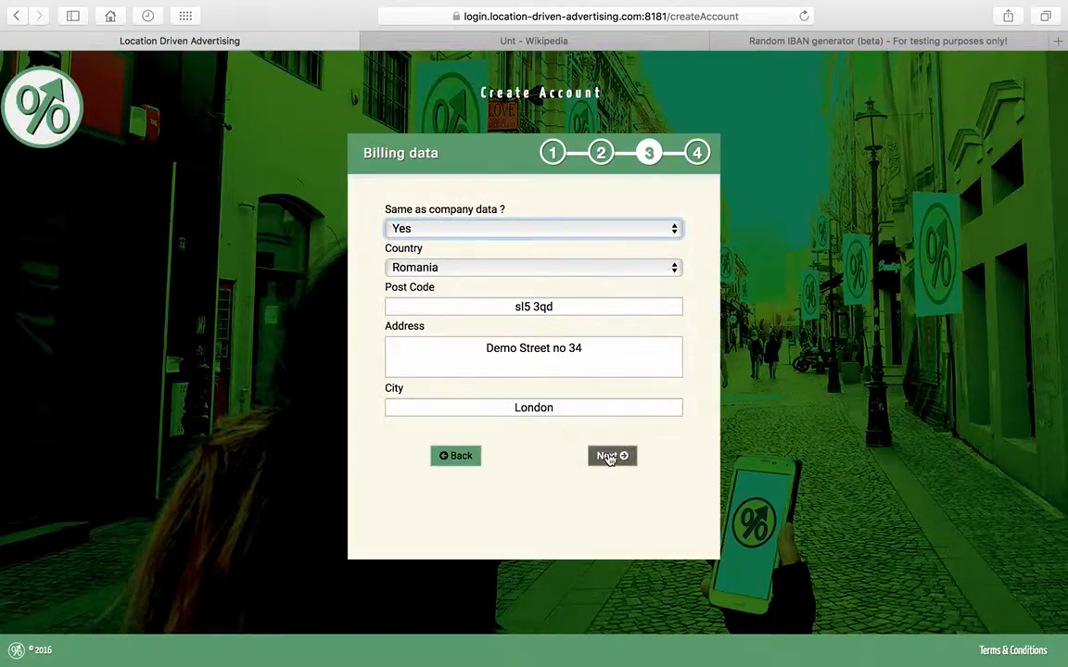
{"action": "left_click", "coordinate": [612, 455]}
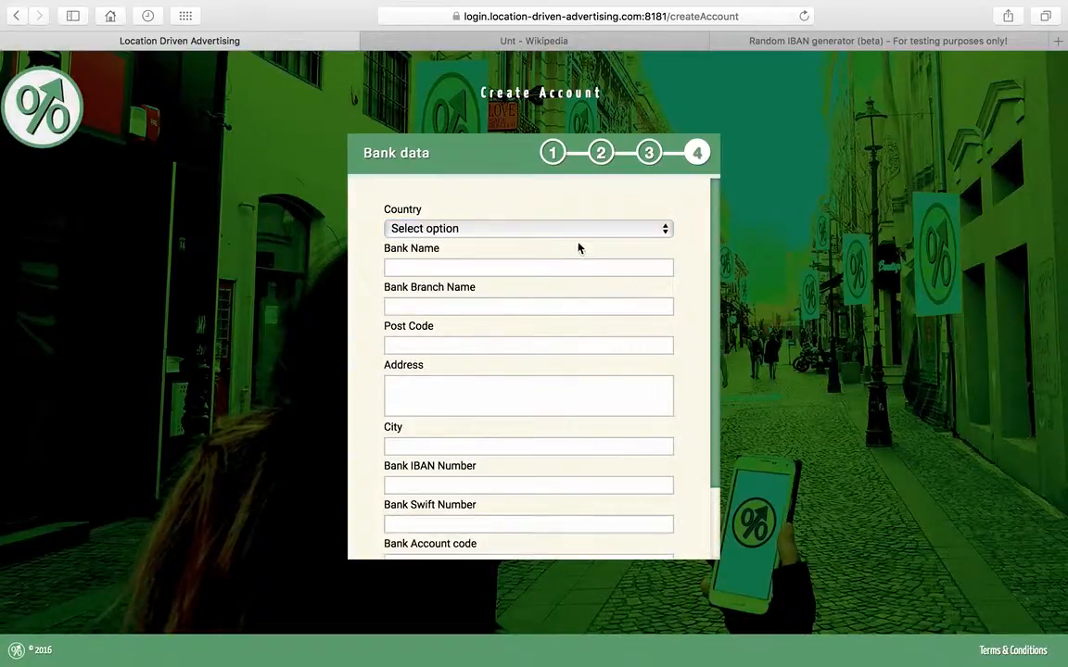
{"action": "mouse_move", "coordinate": [661, 227]}
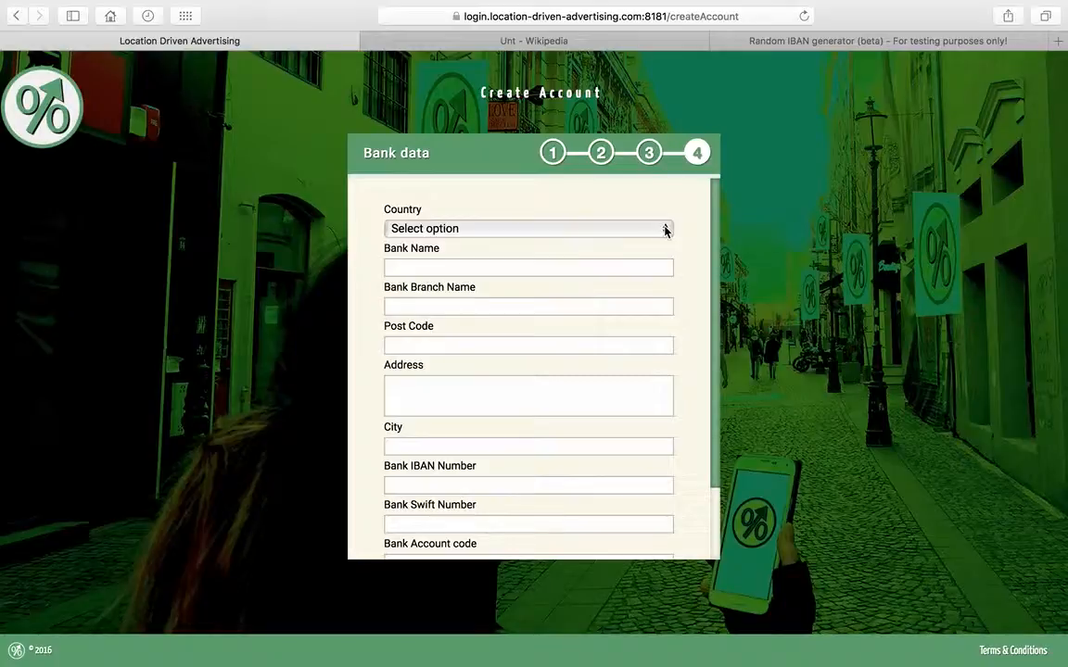
Set bank country United Kingdom, bank name Demo Bank and branch London.
{"action": "left_click", "coordinate": [528, 228]}
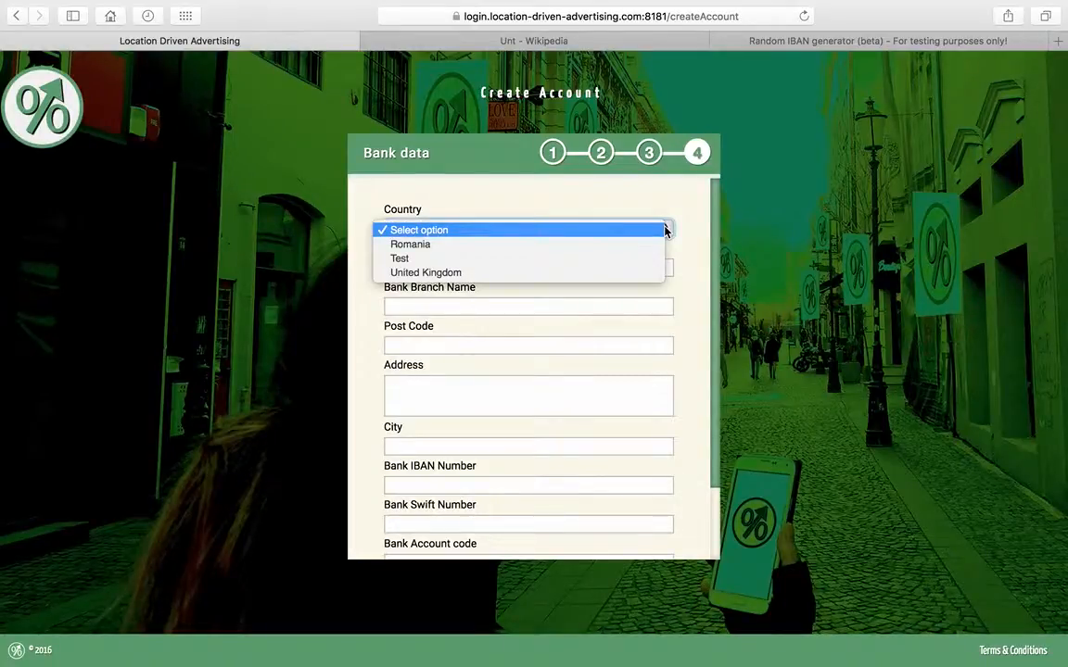
{"action": "mouse_move", "coordinate": [426, 272]}
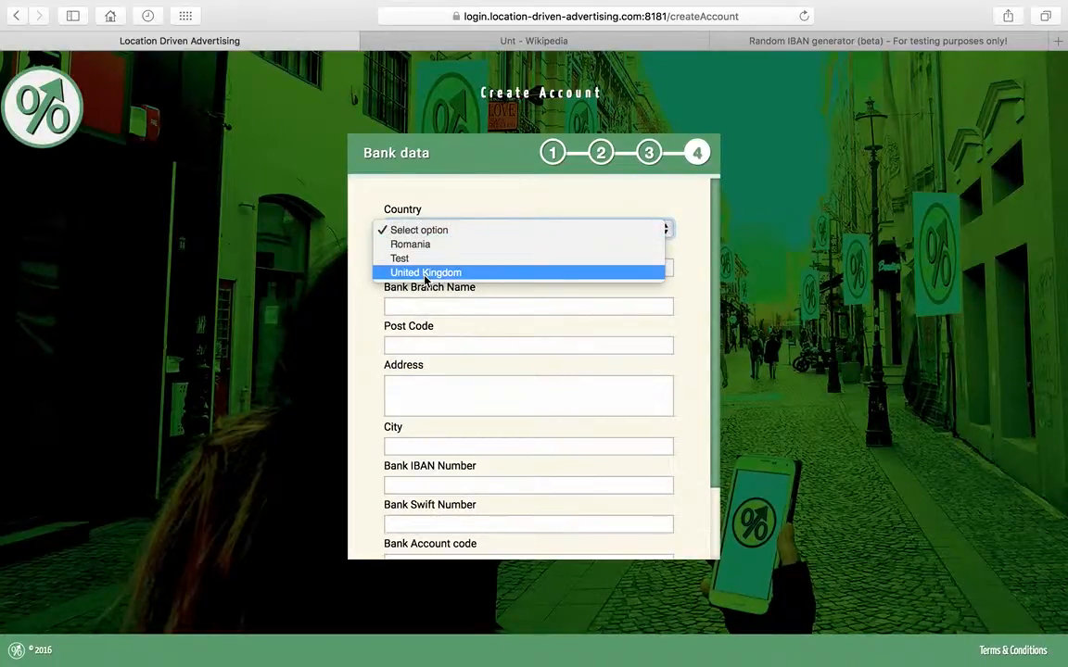
{"action": "left_click", "coordinate": [426, 273]}
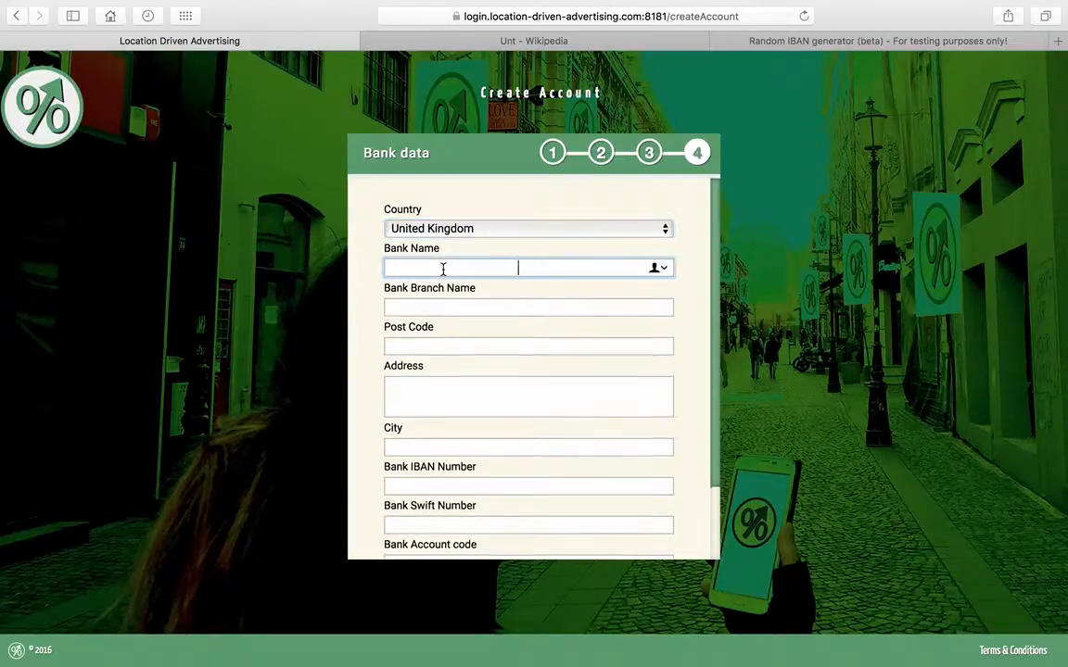
{"action": "type", "text": "demo"}
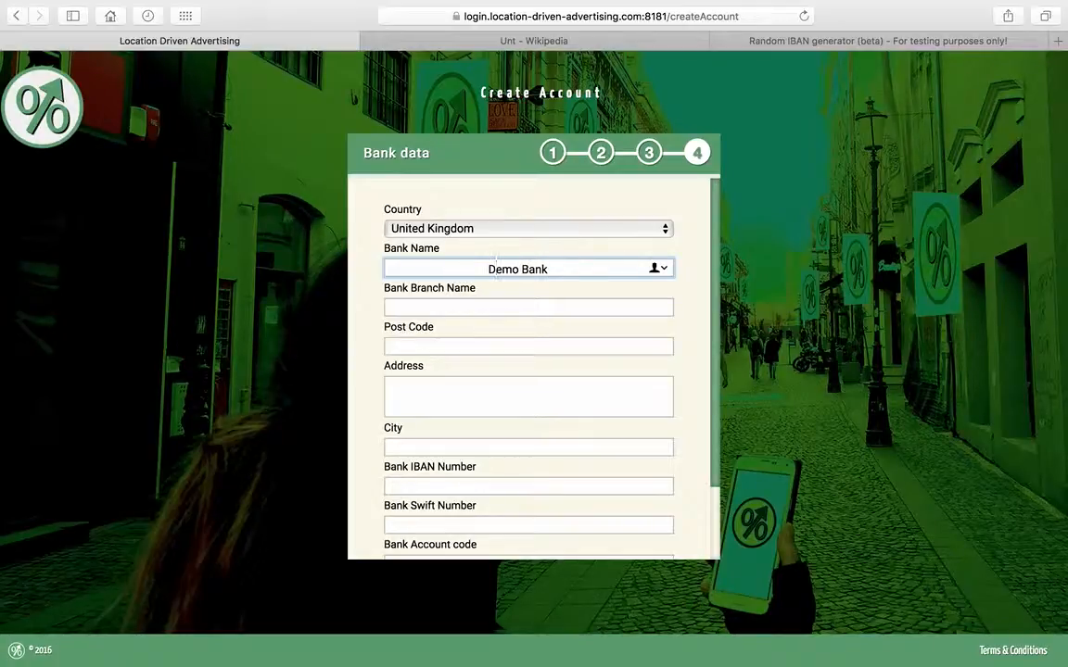
{"action": "left_click", "coordinate": [528, 307]}
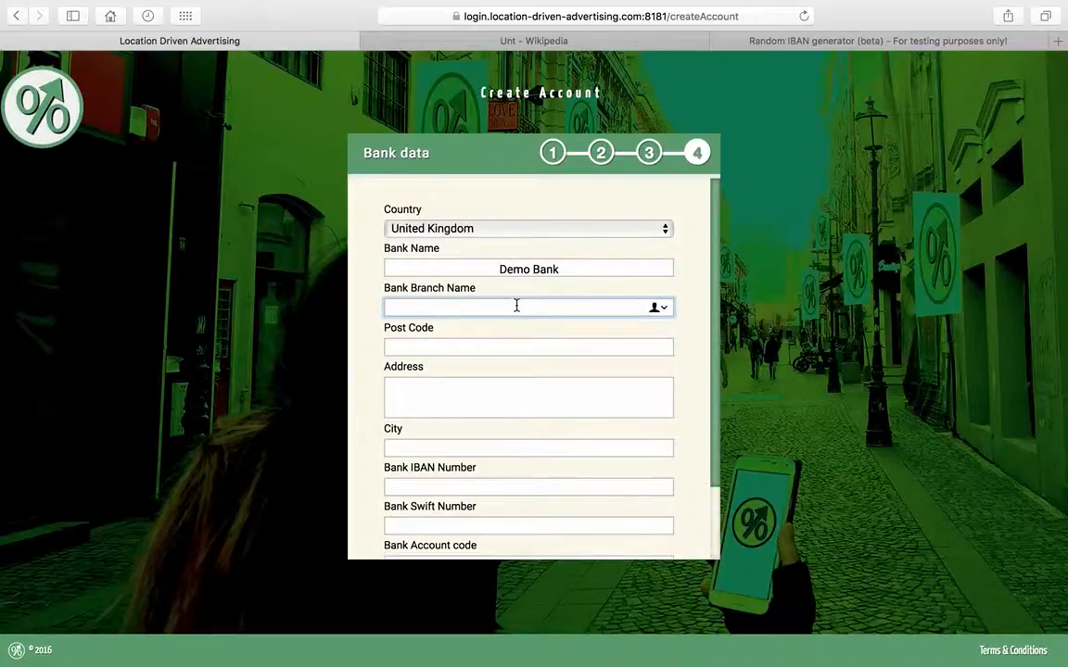
{"action": "type", "text": "Lond"}
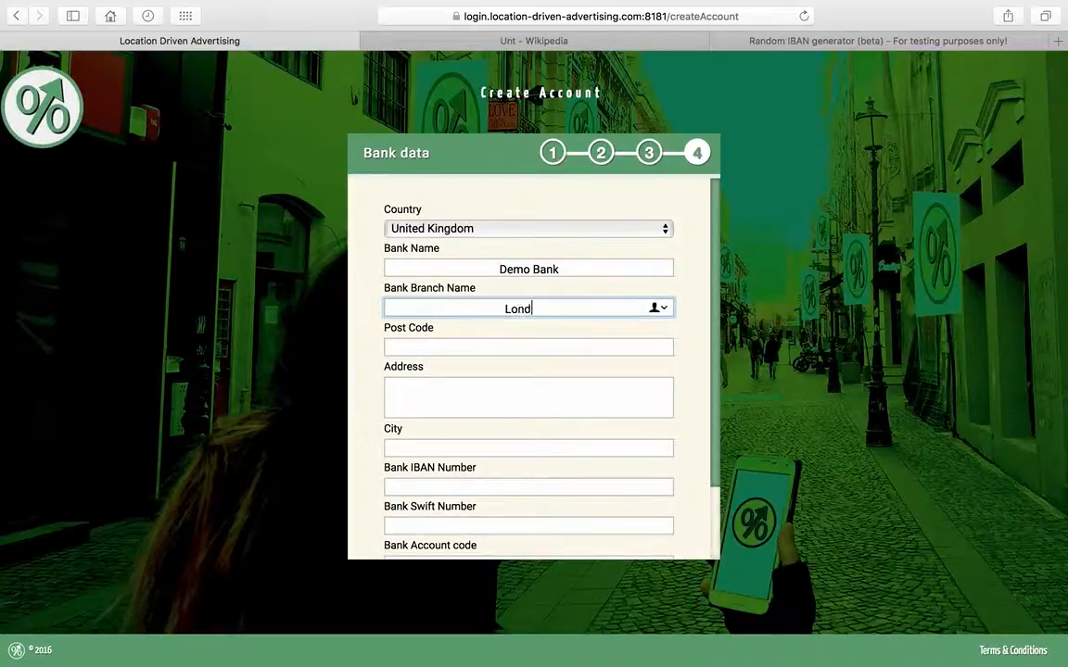
{"action": "type", "text": "on"}
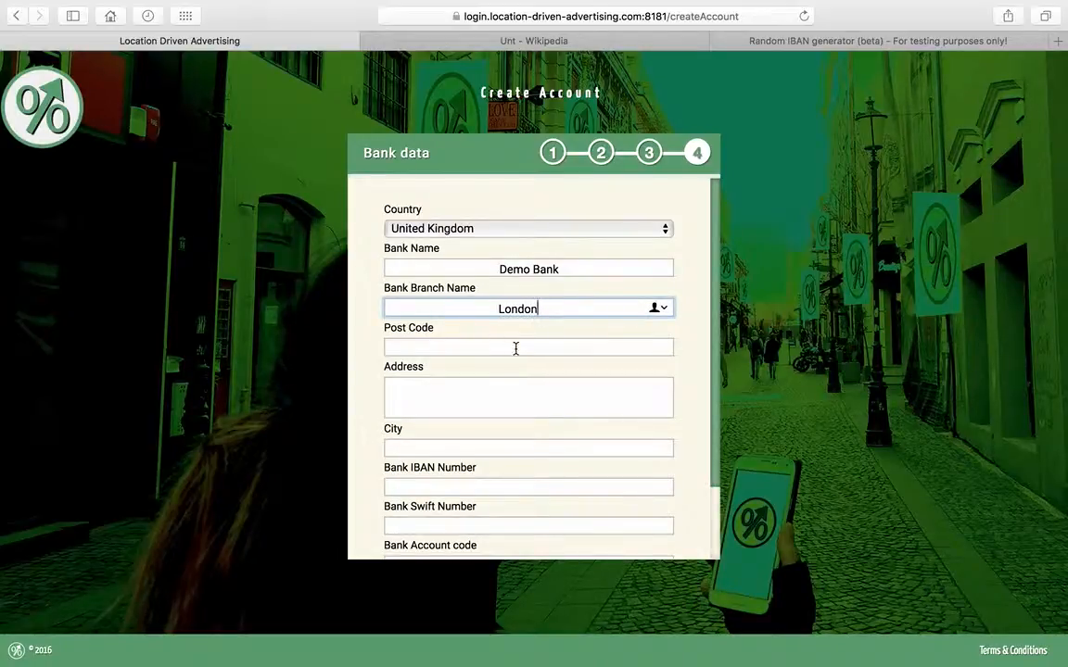
Enter bank post code wq12 3de, address Demo Street and city London.
{"action": "left_click", "coordinate": [529, 347]}
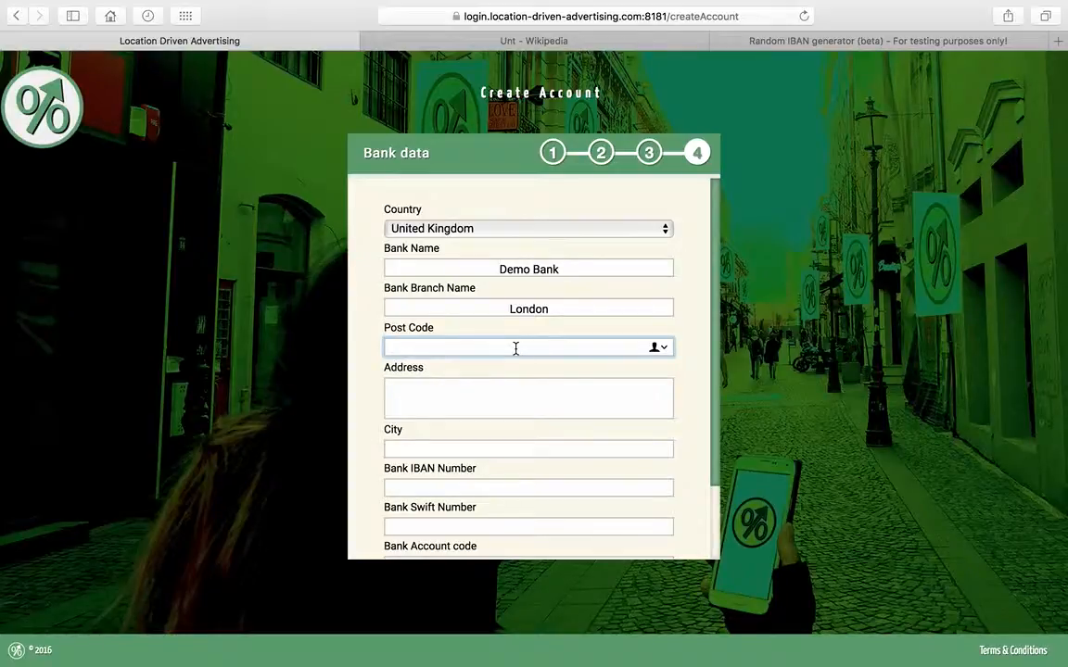
{"action": "type", "text": "wq12 3"}
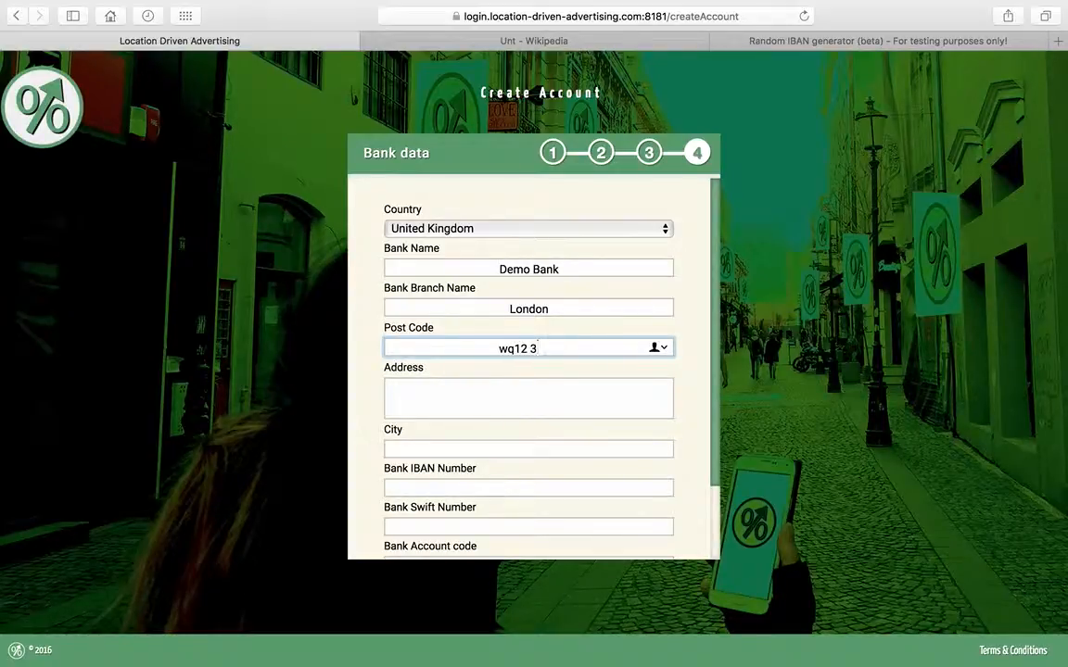
{"action": "type", "text": "de"}
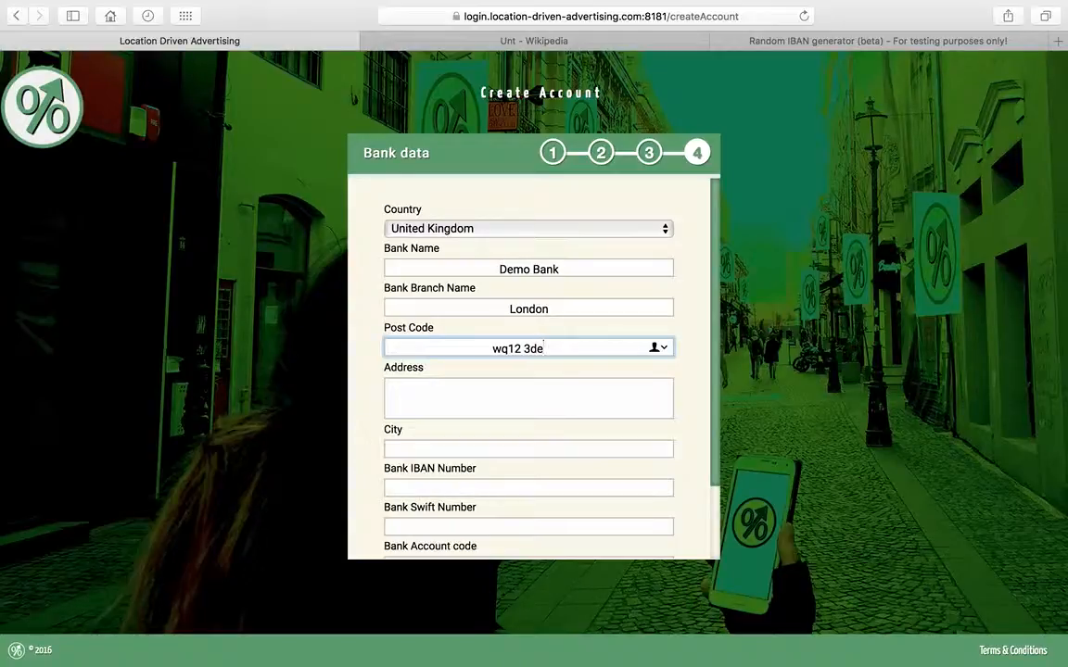
{"action": "type", "text": "Demo Str"}
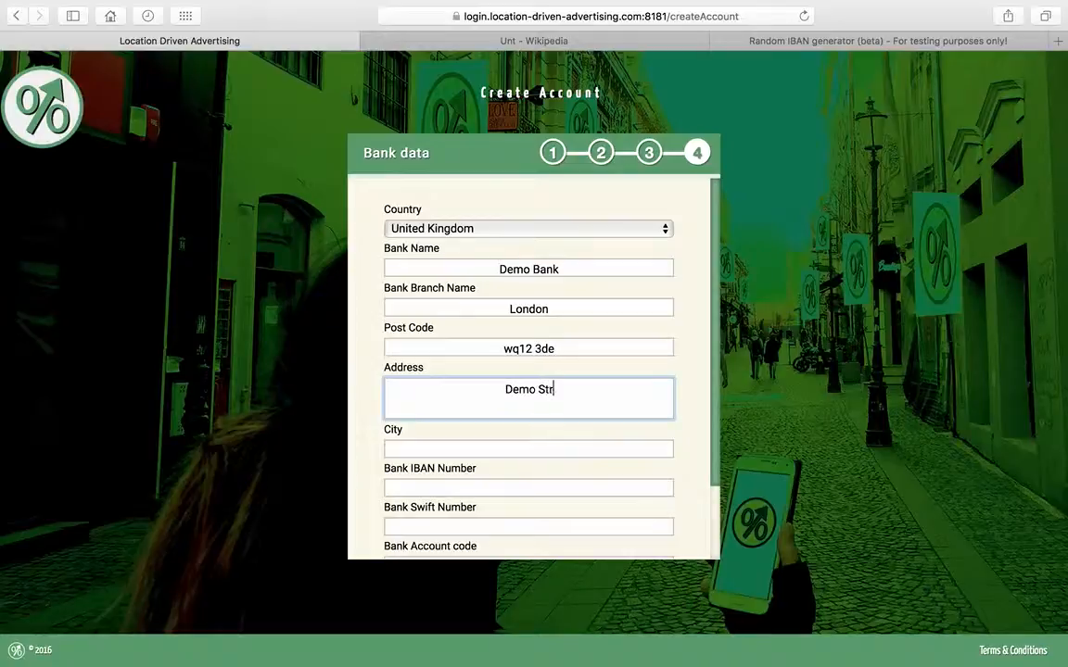
{"action": "type", "text": "eet"}
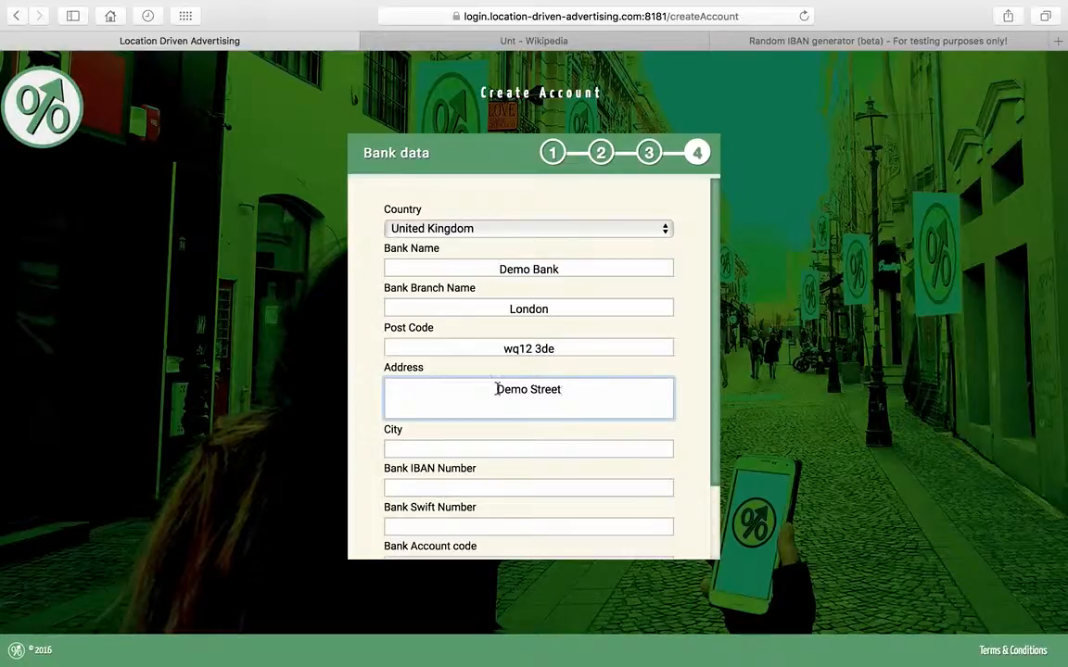
{"action": "left_click", "coordinate": [528, 449]}
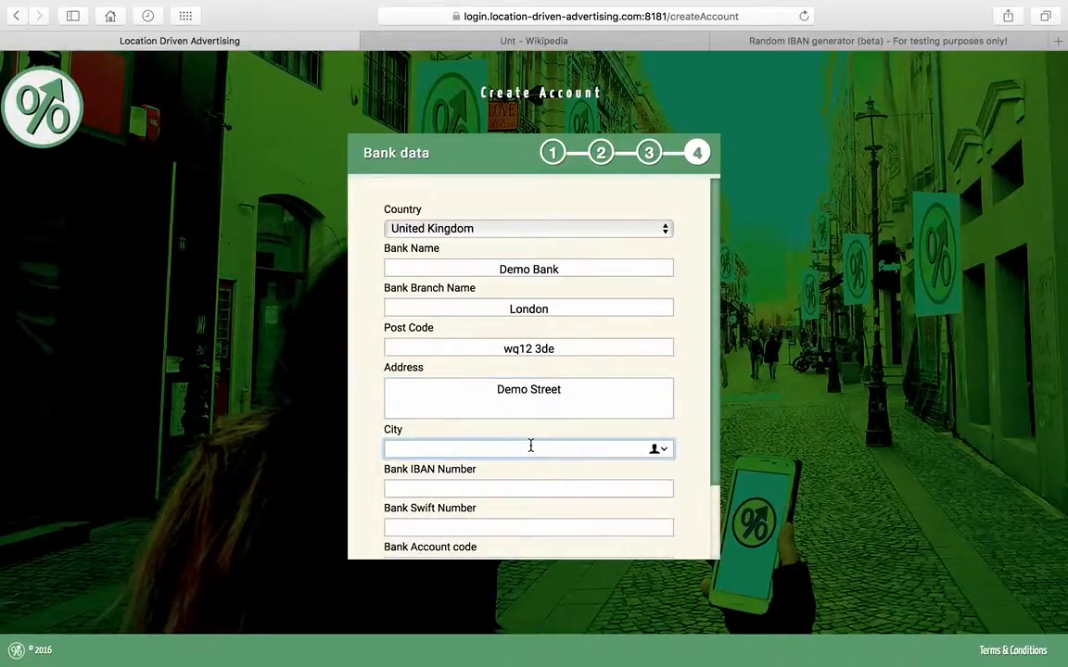
{"action": "type", "text": "London"}
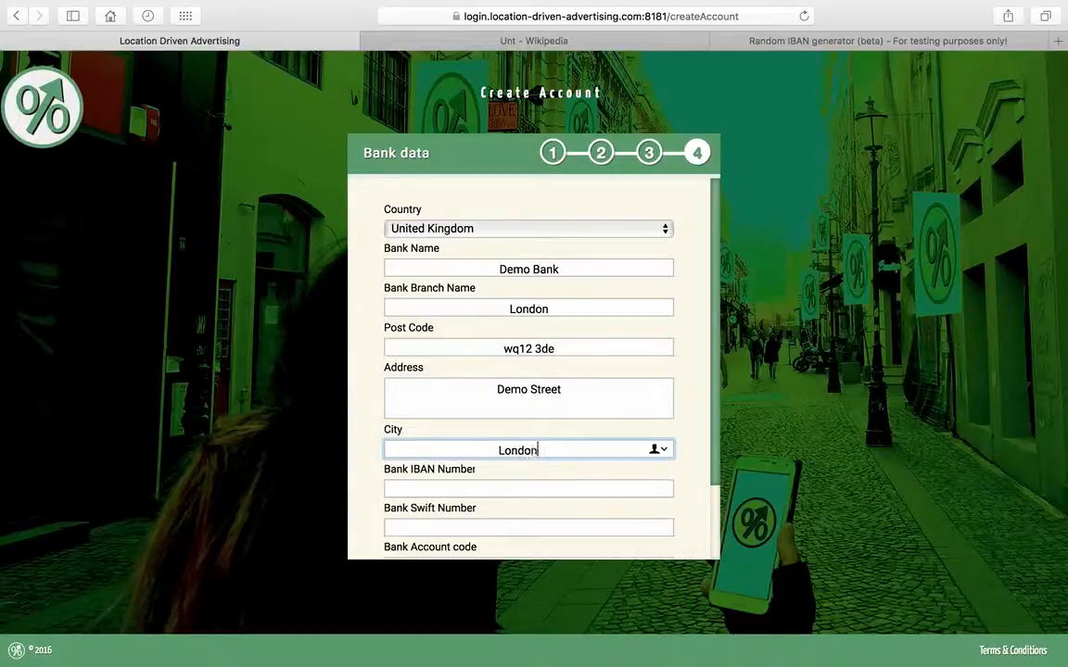
{"action": "scroll", "scroll_direction": "down", "scroll_amount": 3}
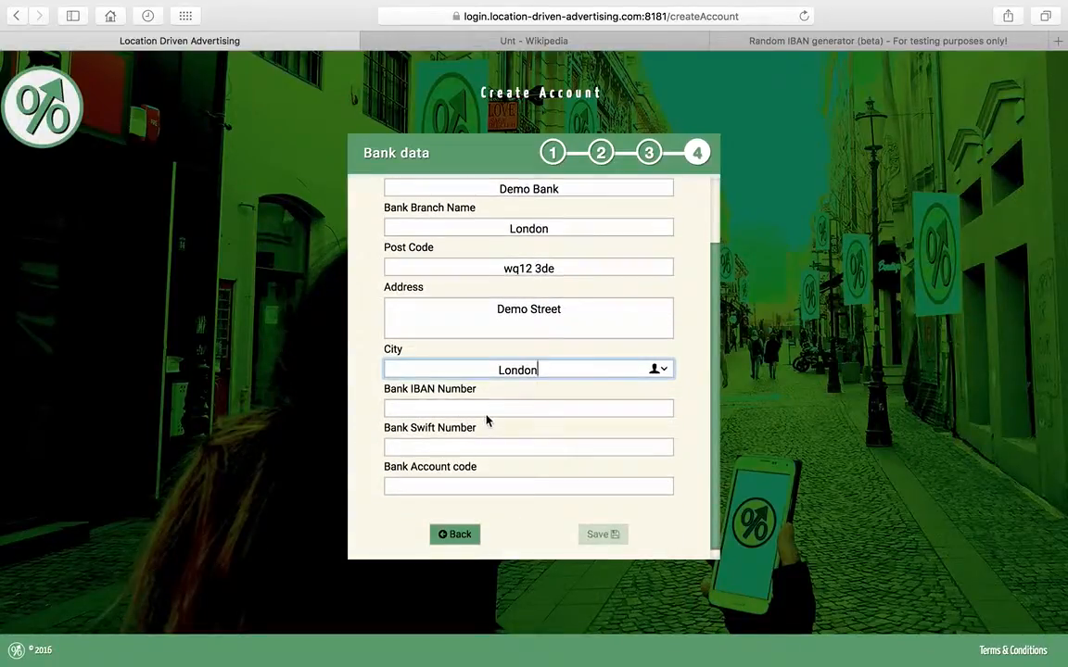
{"action": "left_click", "coordinate": [529, 408]}
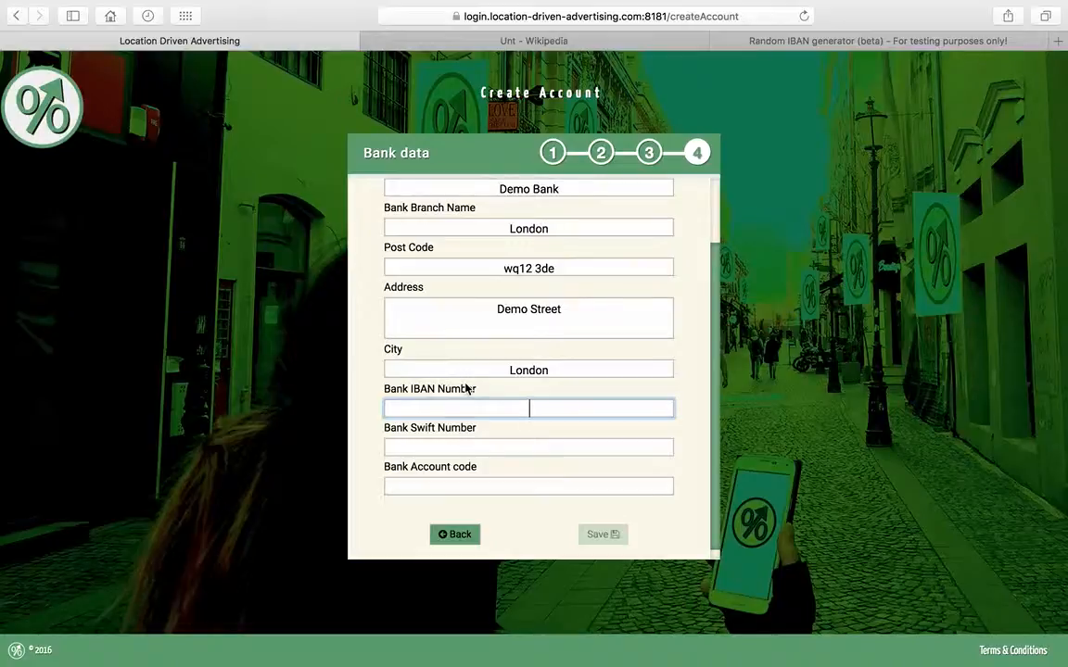
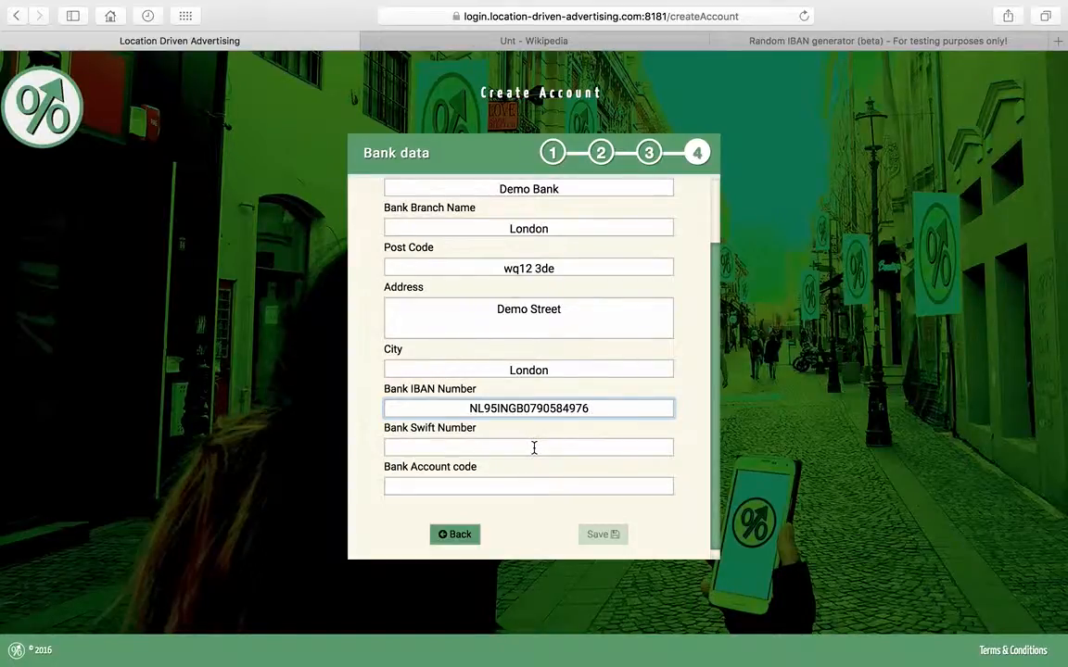
{"action": "left_click", "coordinate": [529, 447]}
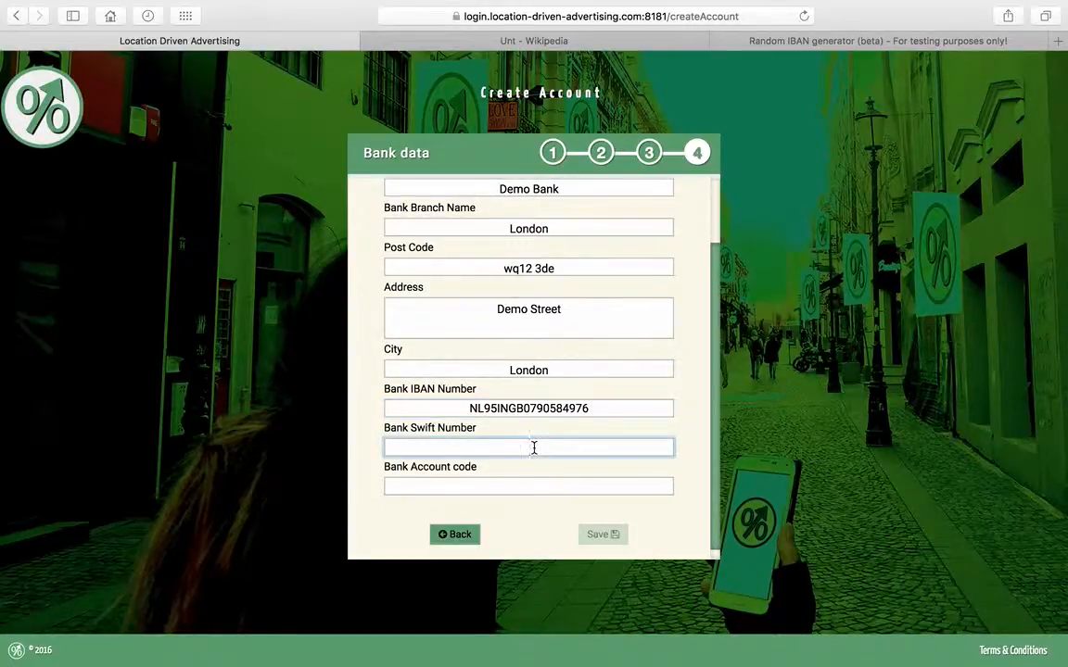
{"action": "type", "text": "23"}
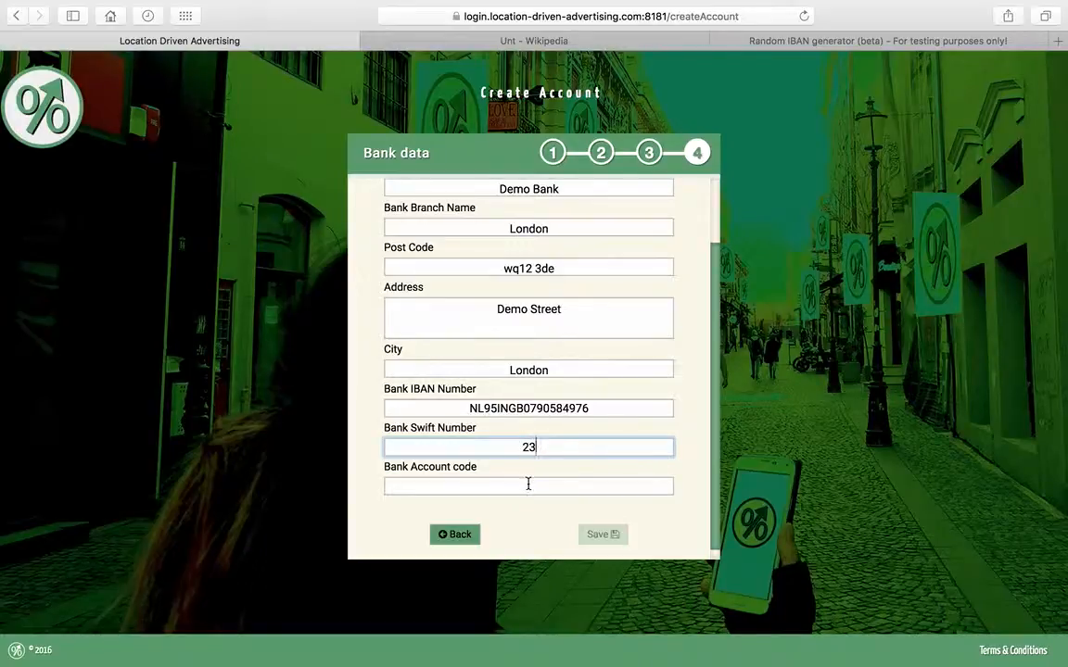
{"action": "type", "text": "12344"}
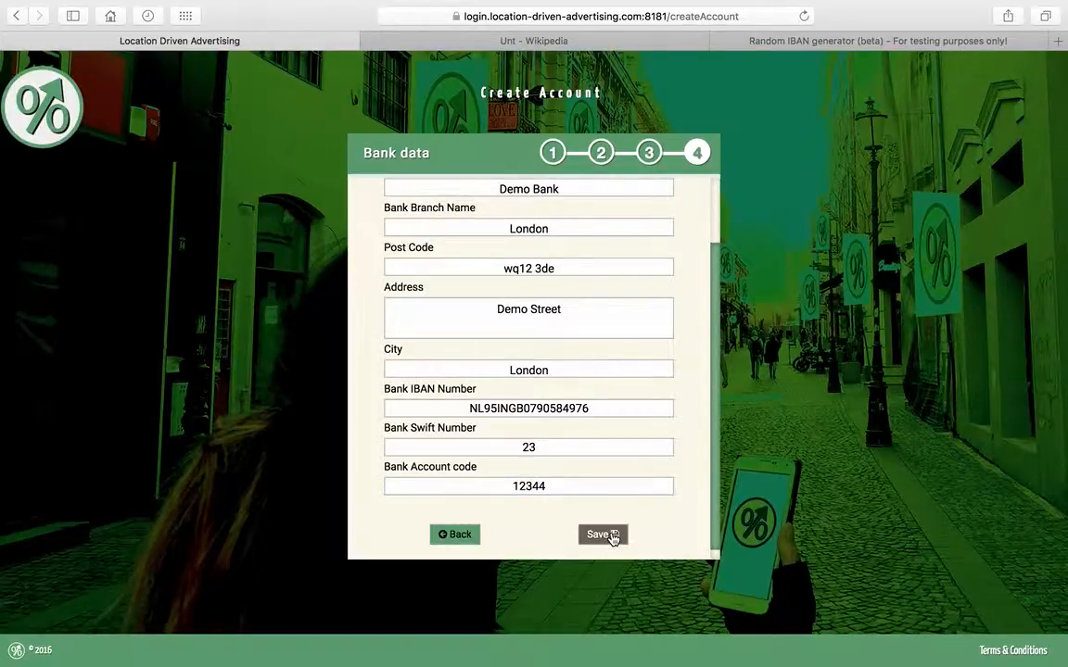
{"action": "left_click", "coordinate": [603, 533]}
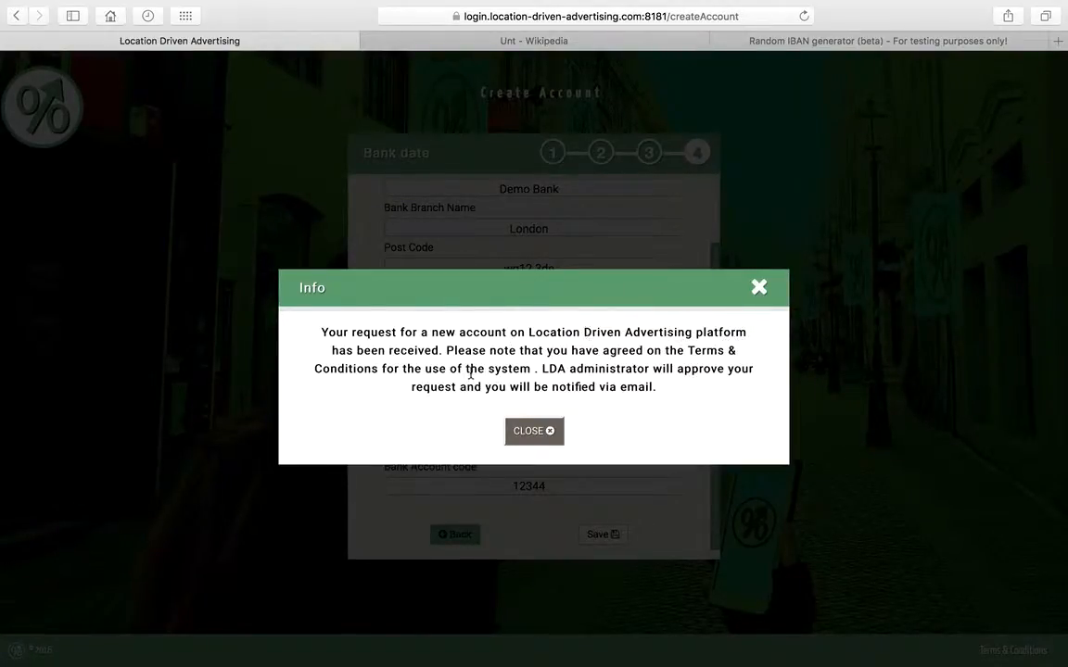
{"action": "mouse_move", "coordinate": [607, 385]}
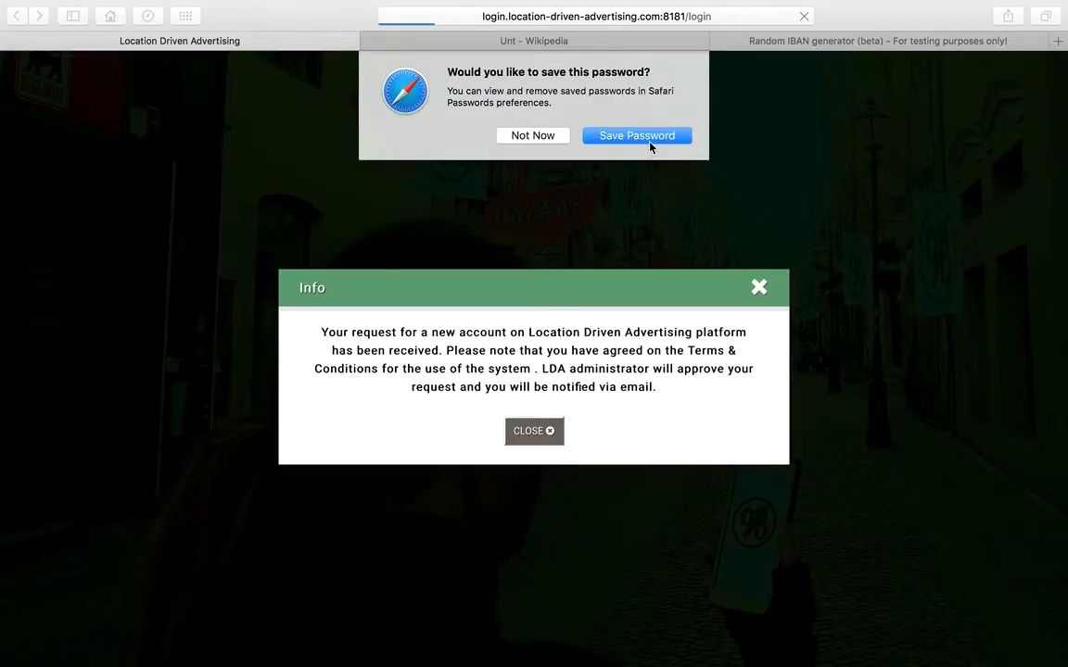
Dismiss Safari's save-password prompt and close the Info confirmation.
{"action": "left_click", "coordinate": [636, 135]}
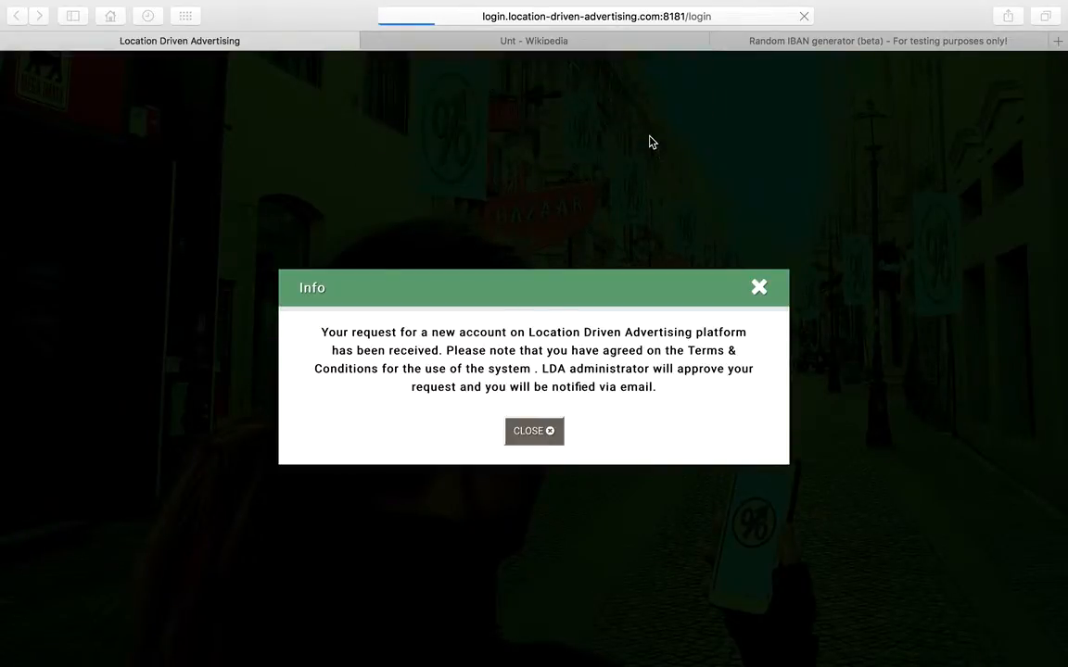
{"action": "left_click", "coordinate": [533, 431]}
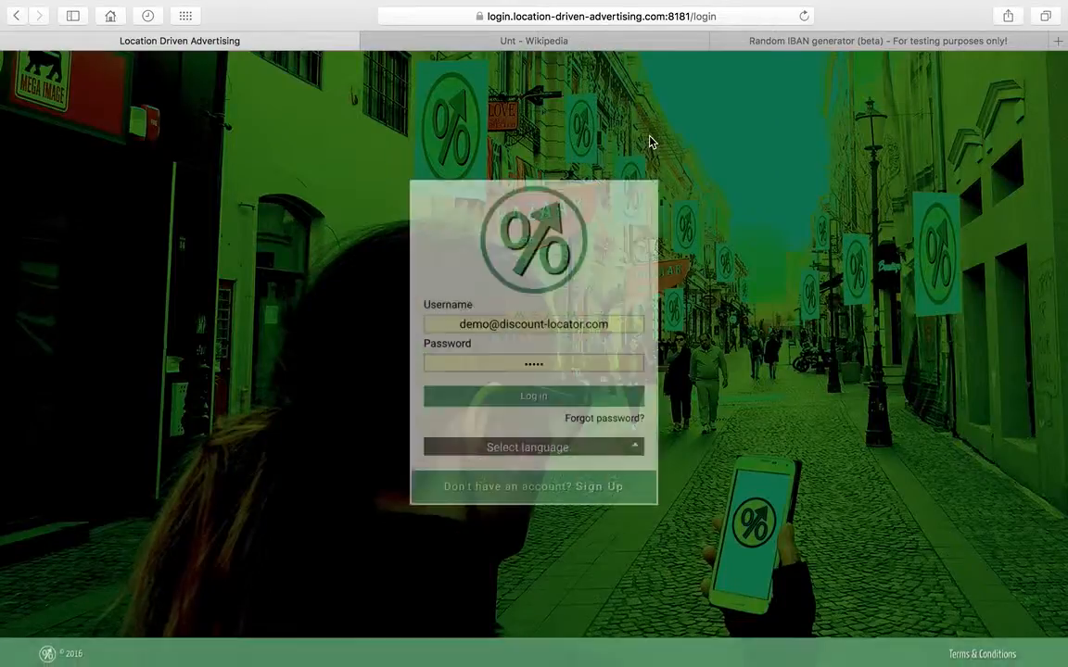